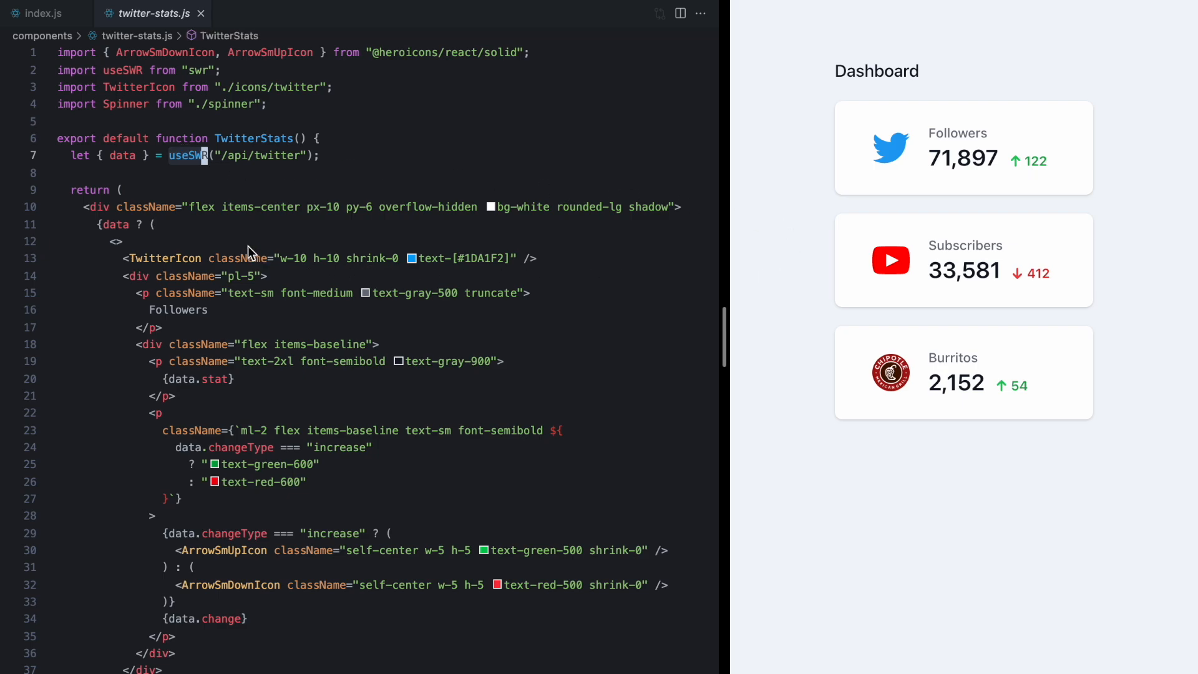
- Add 'suspense: true' to the SWRConfig value in pages/_app.js and close the file
scroll(down, 3)
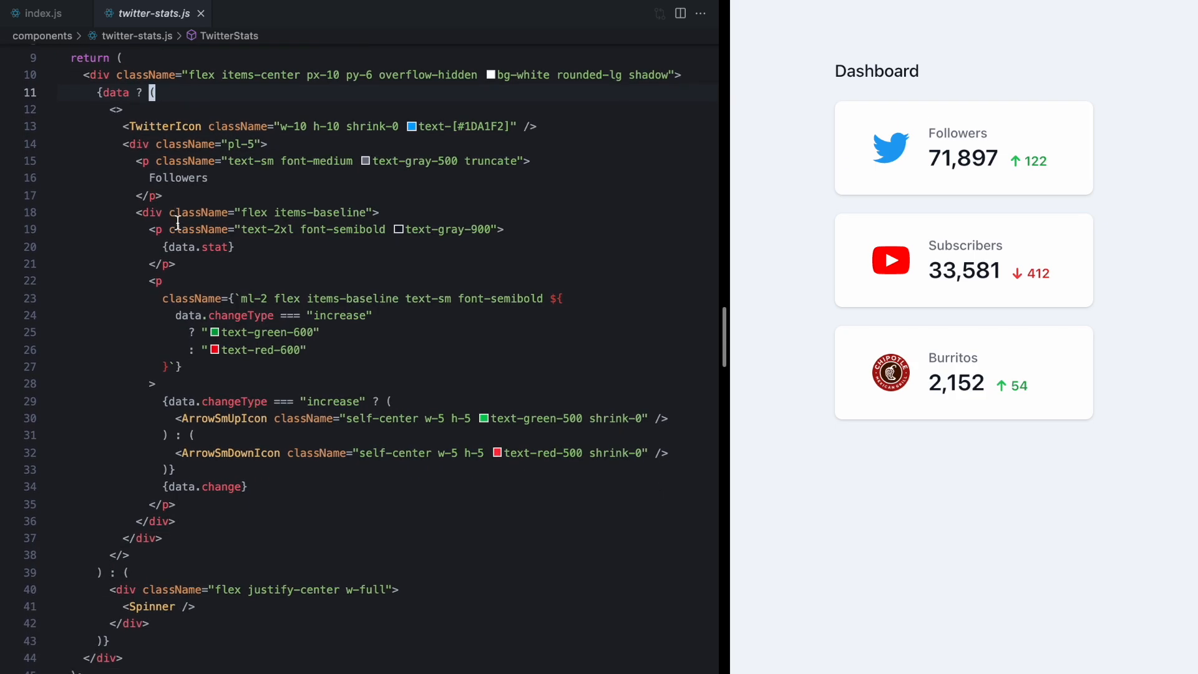
mouse_move(795, 351)
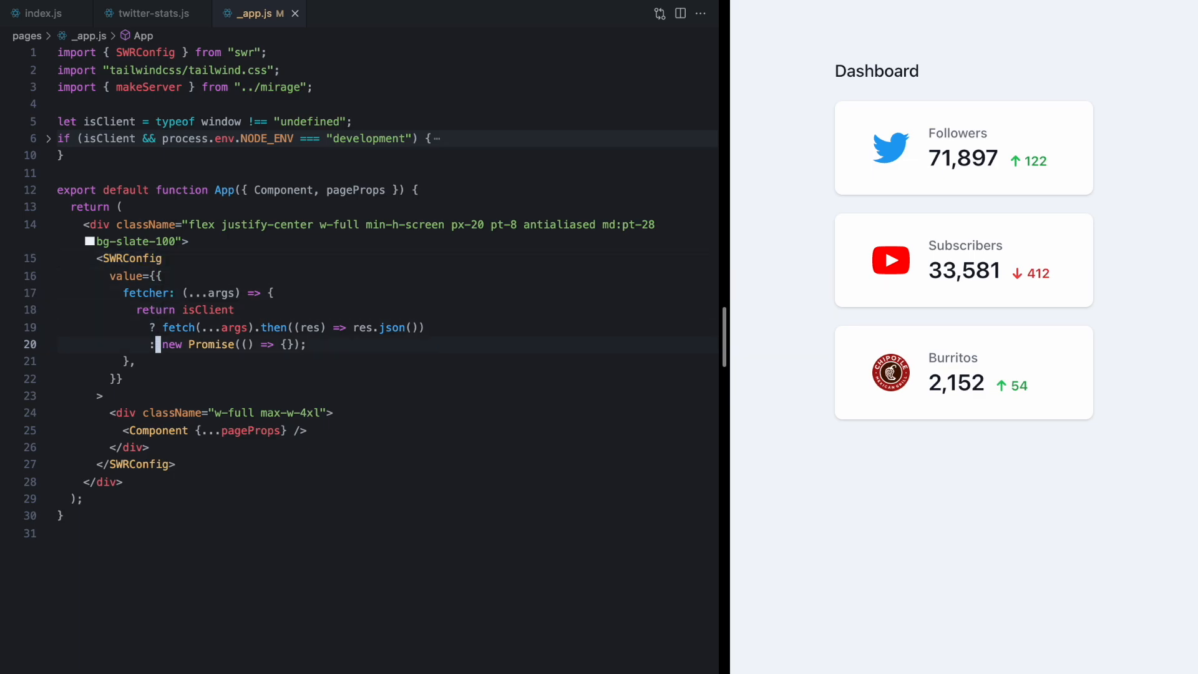
text(suspense)
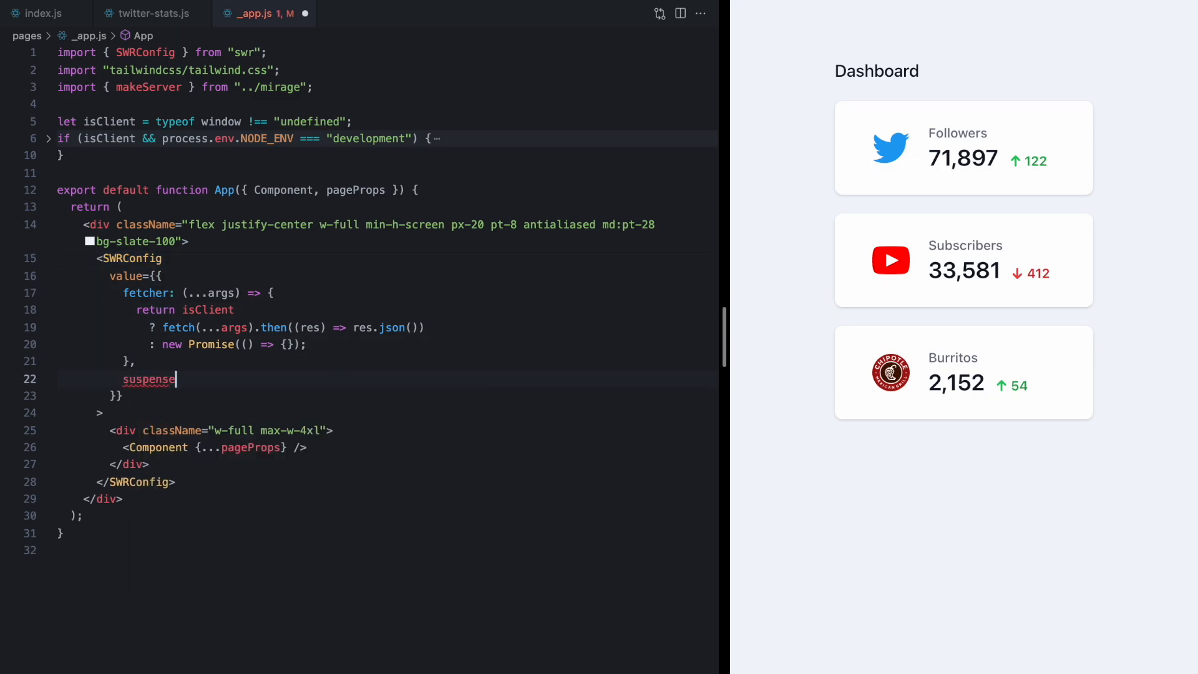
text(: true)
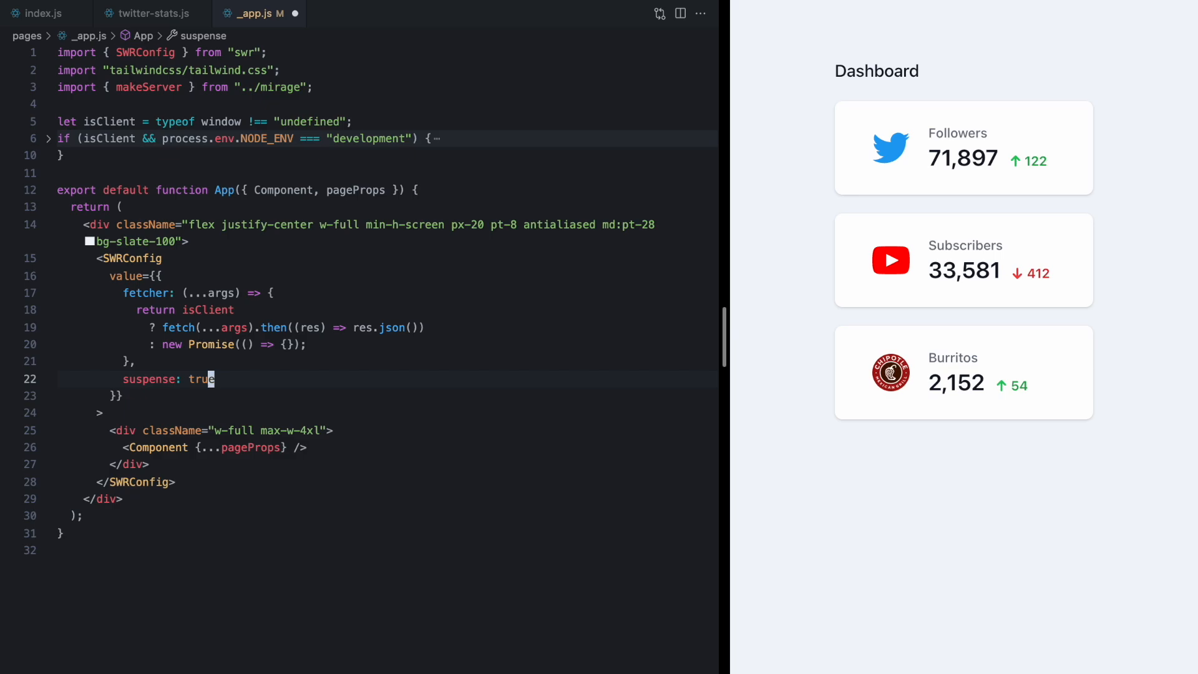
text(,)
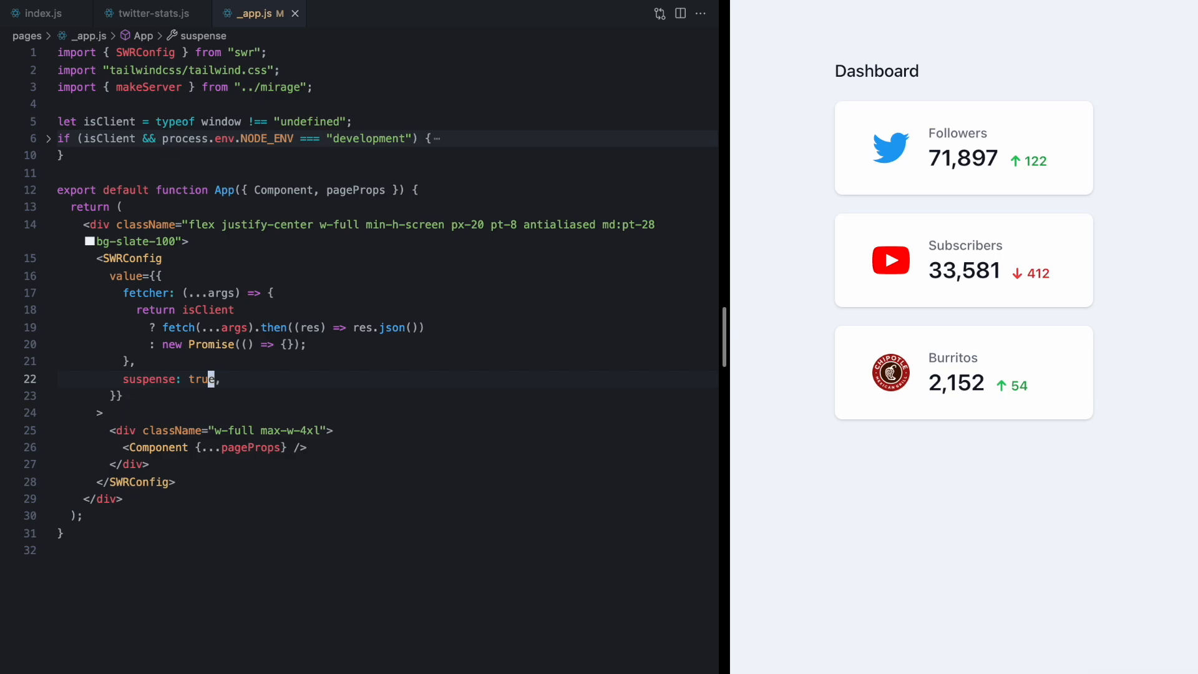
click(151, 14)
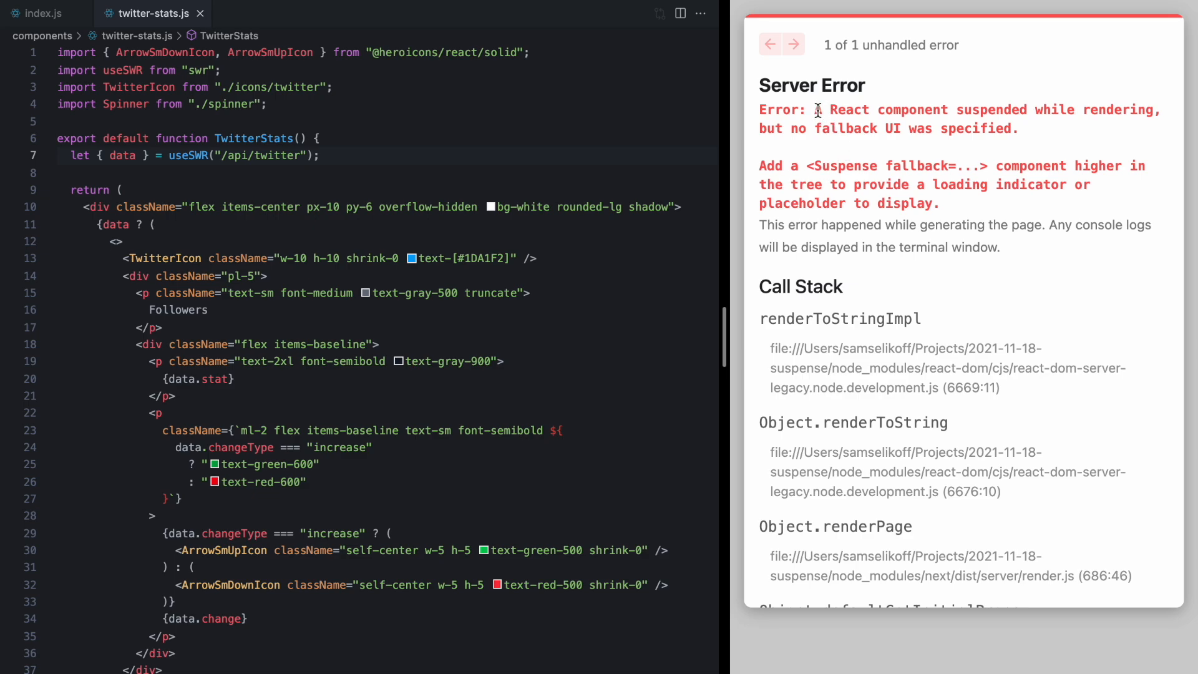
- Highlight the 'no fallback UI was specified' server error message
drag(818, 109, 1093, 110)
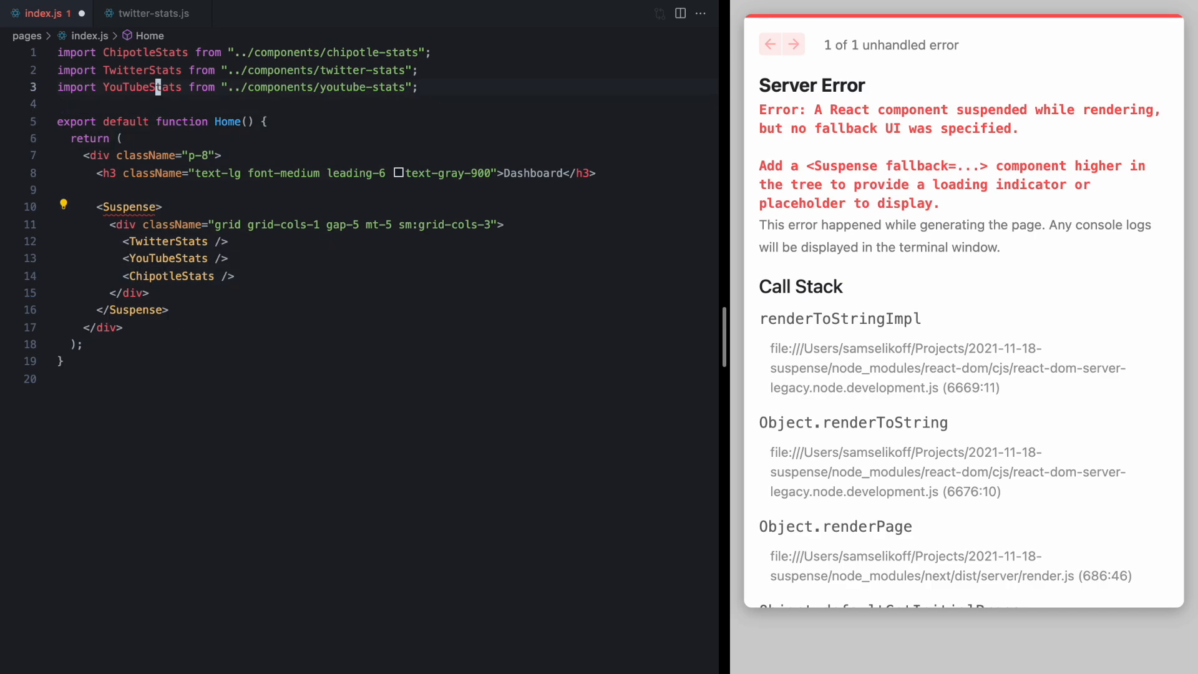
- Import Suspense from React in index.js, then inspect the TwitterStats component
text(import { Suspense } from "react";)
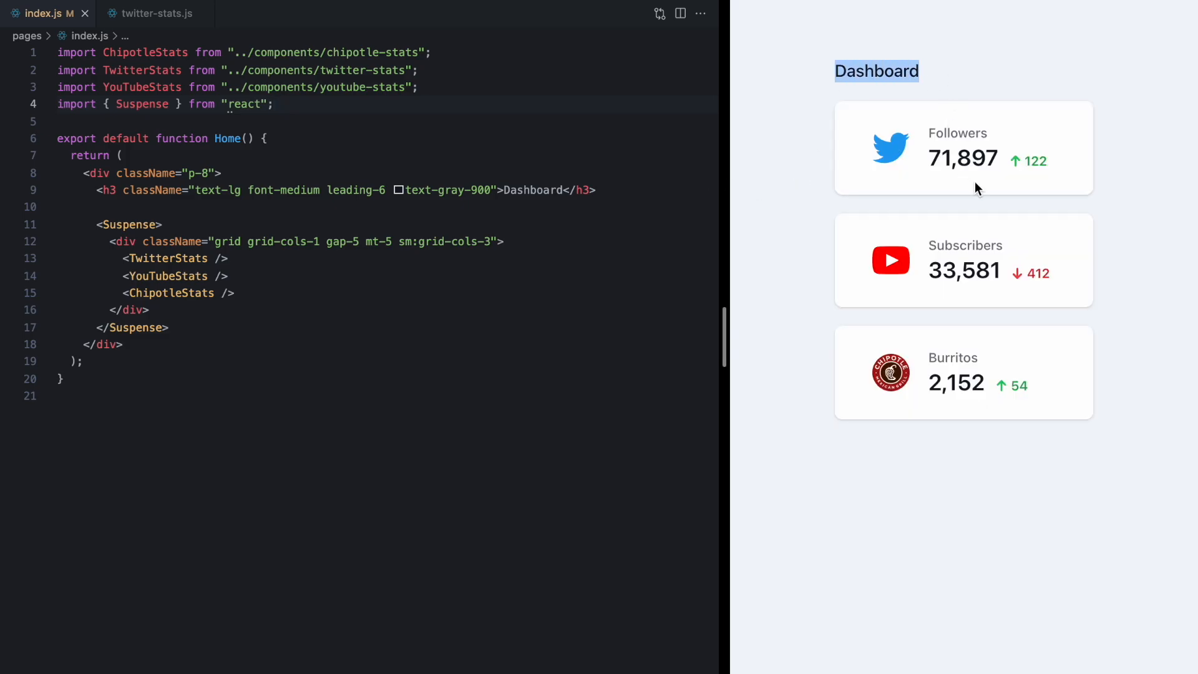
mouse_move(631, 191)
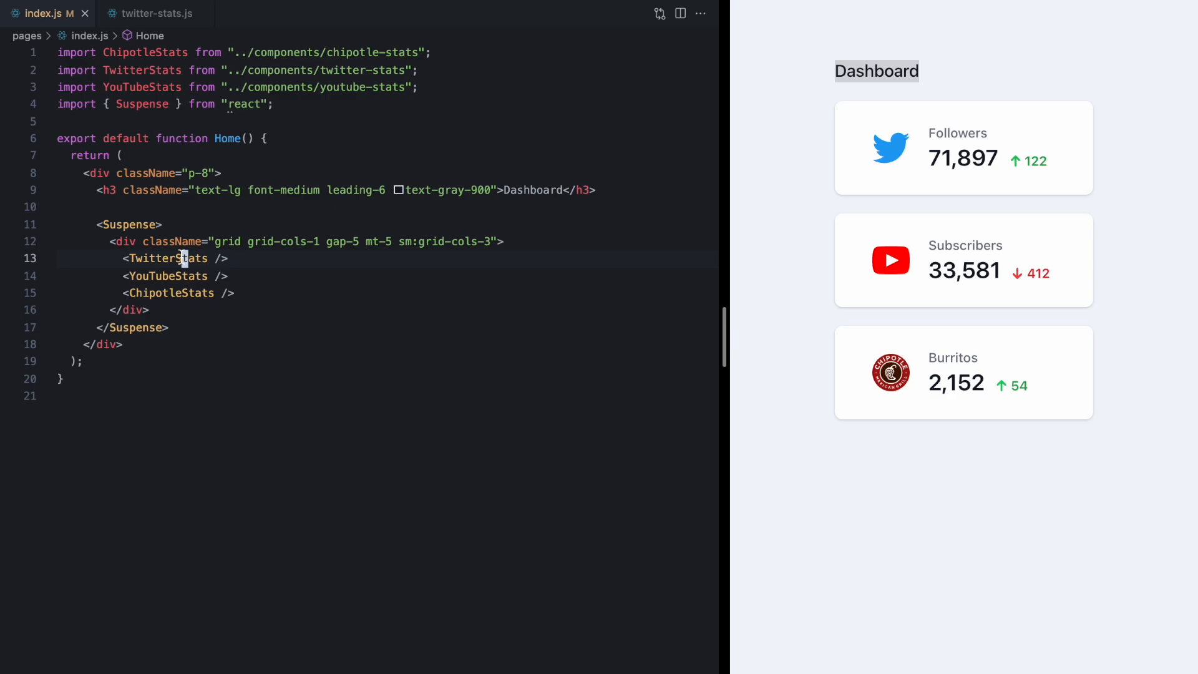
click(155, 13)
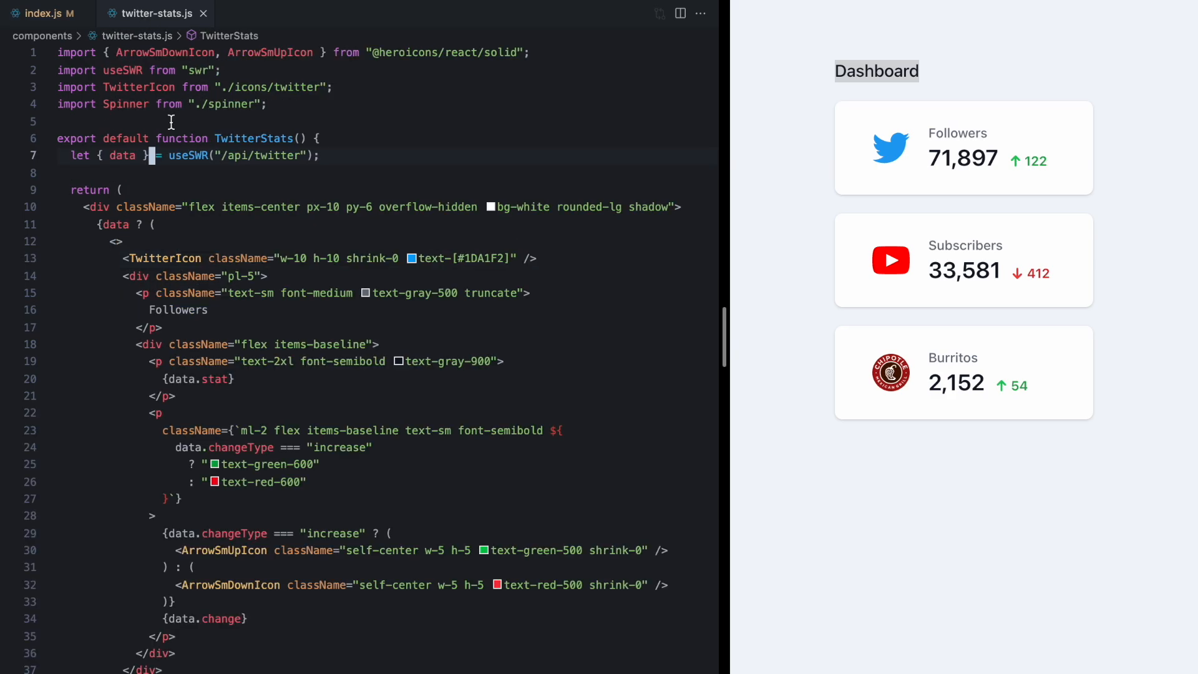
double_click(186, 156)
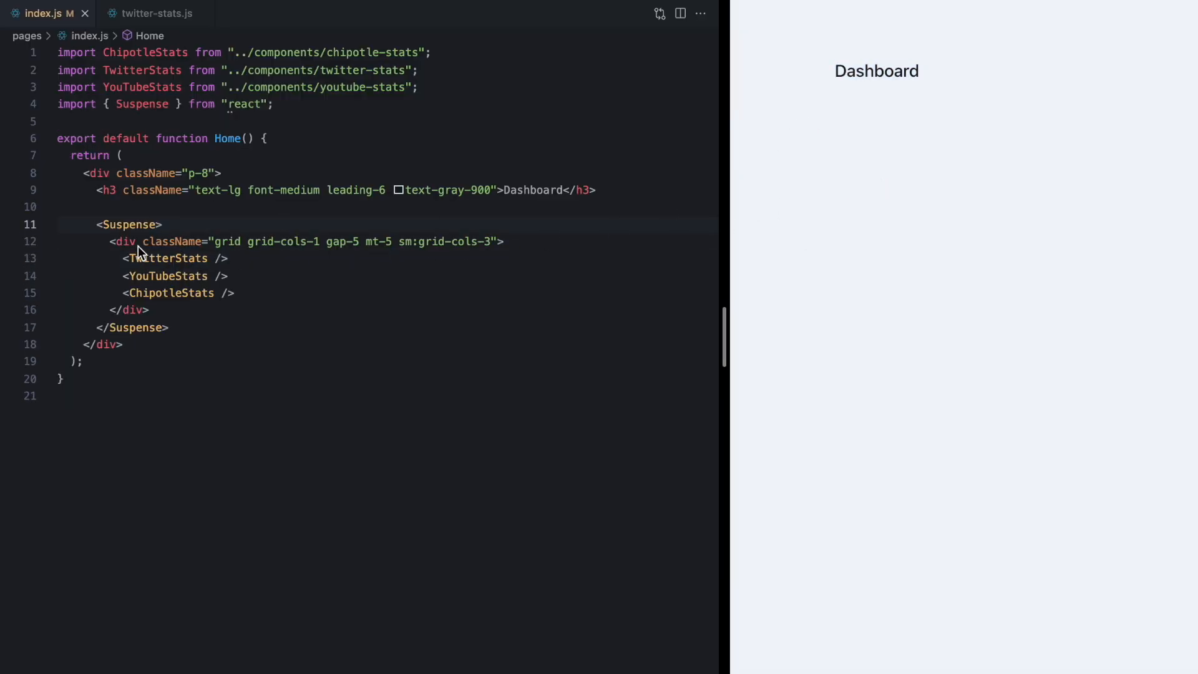
- Set the Suspense fallback to a 'Loading...' paragraph
text(fallback={<p)
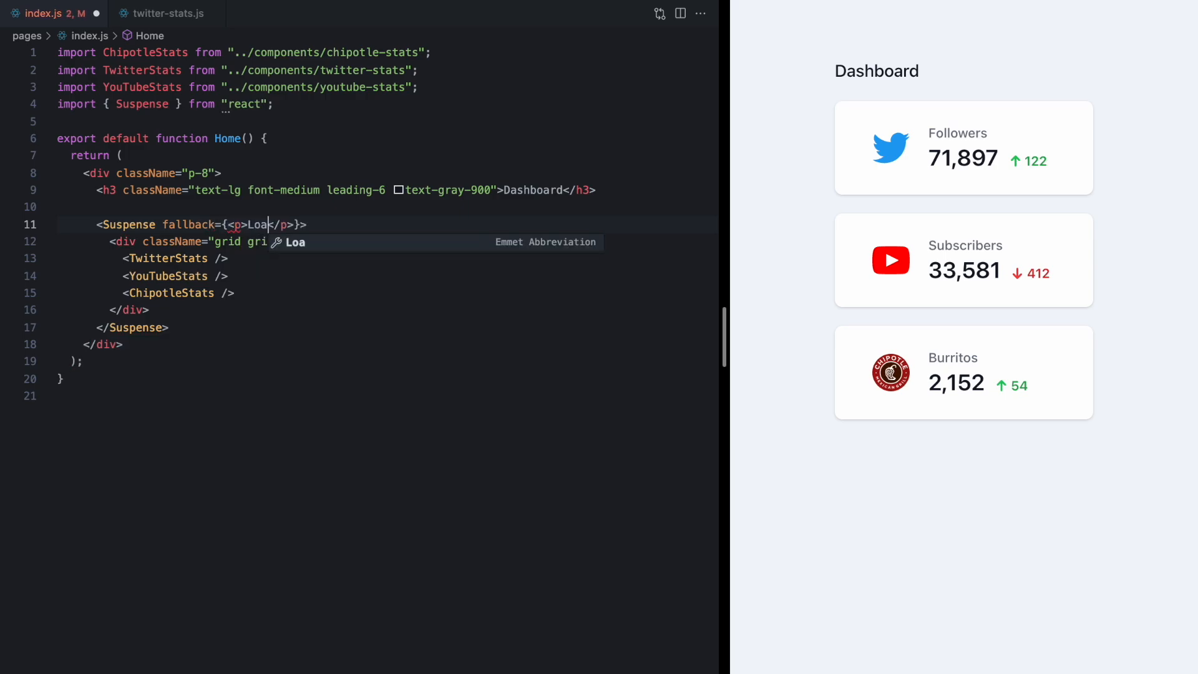
text(ding...)
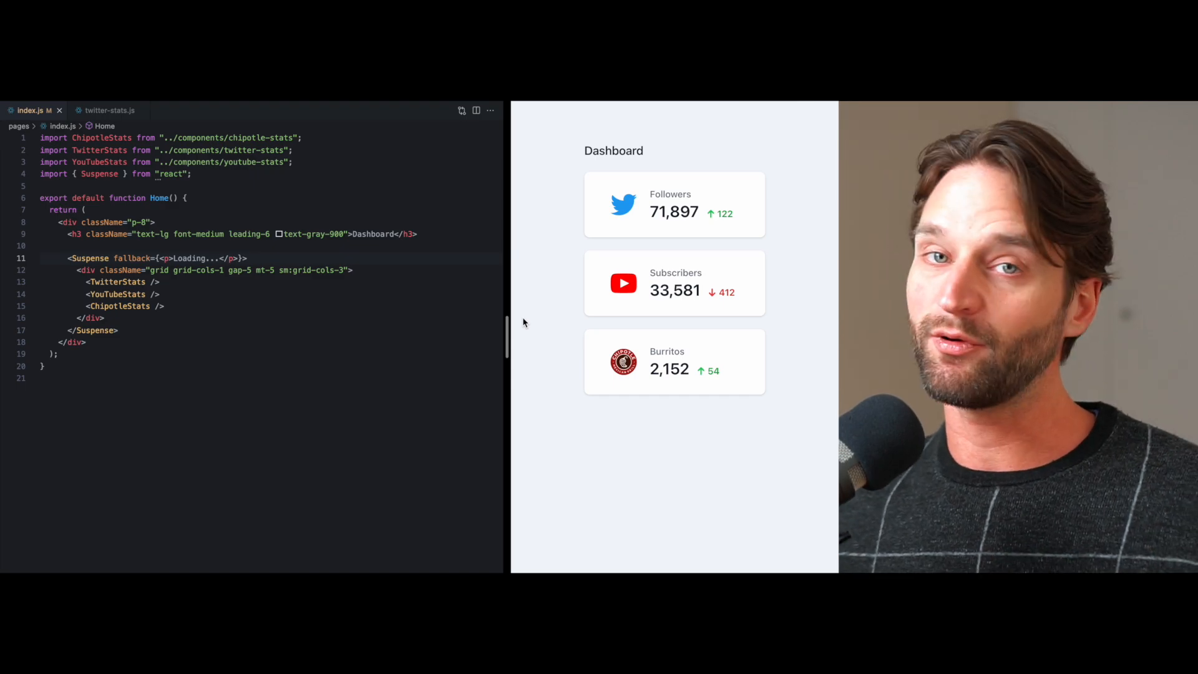
mouse_move(272, 300)
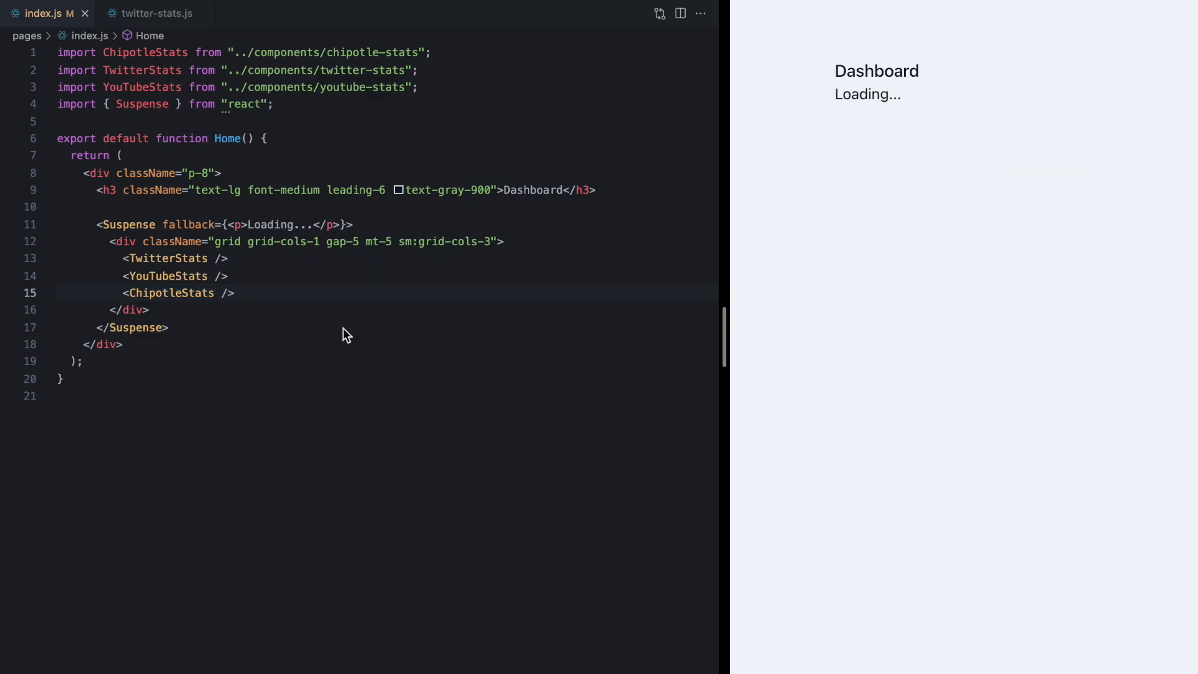
- Write a Loading function rendering a centred Spinner with top margin mt-44
text(function Loading() {)
text(return <Spinner)
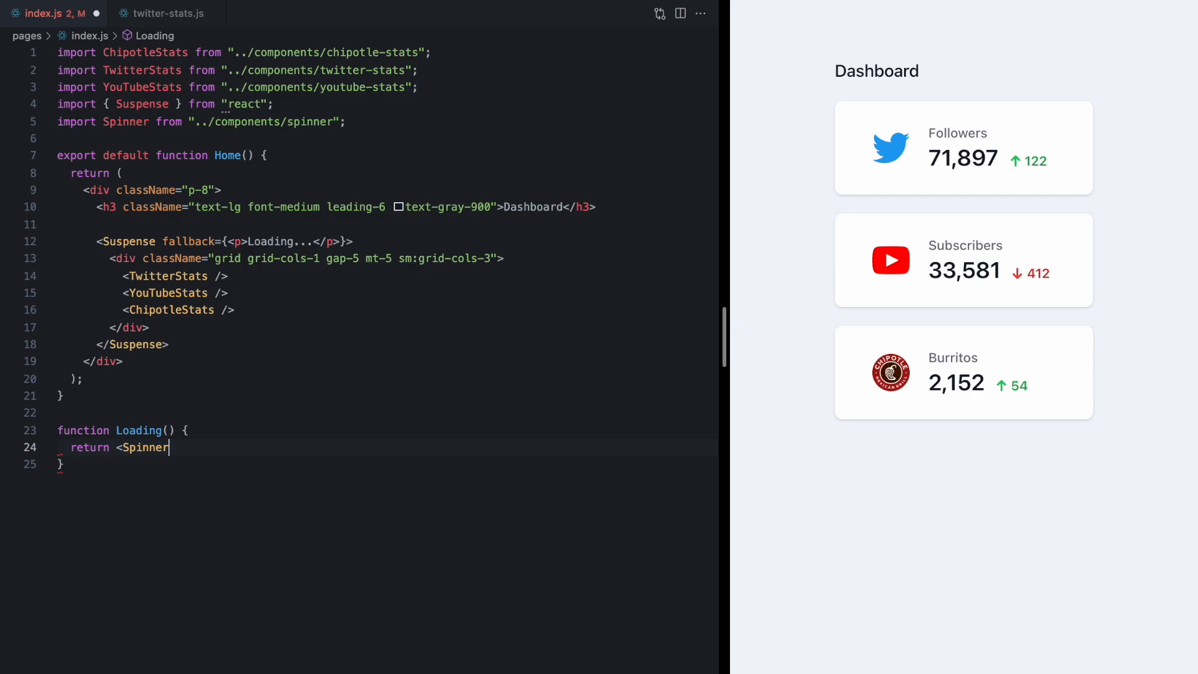
text(/>;)
text(<div className="flex justify-center ">)
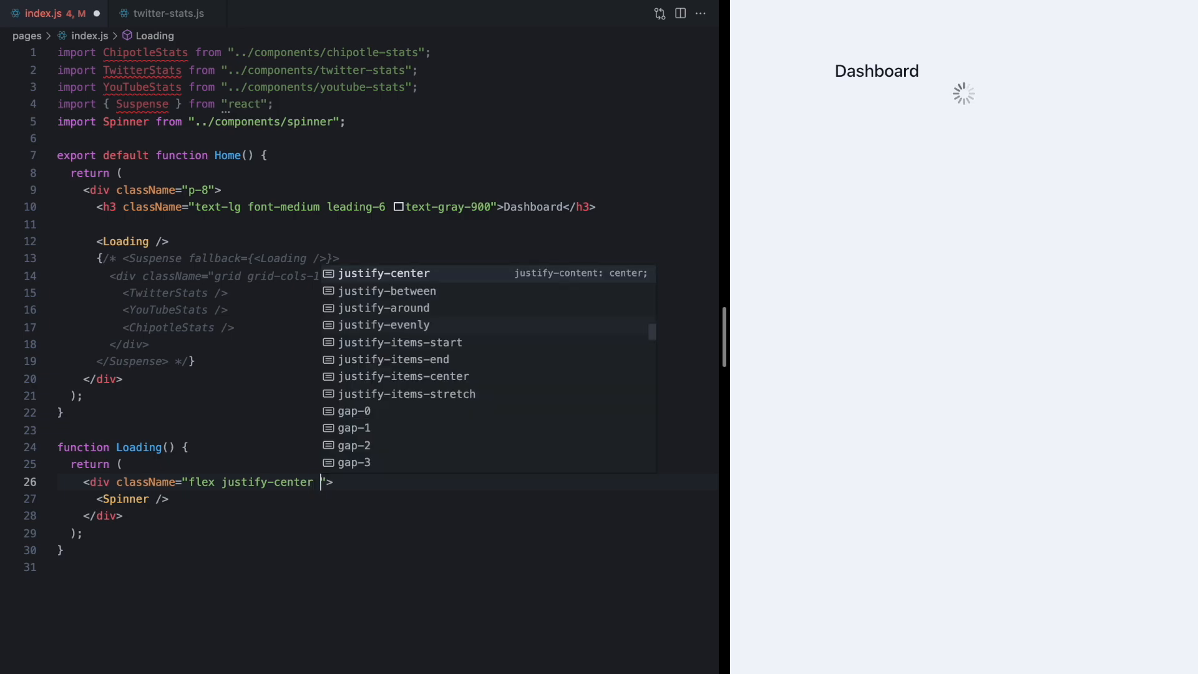
text(mt-44)
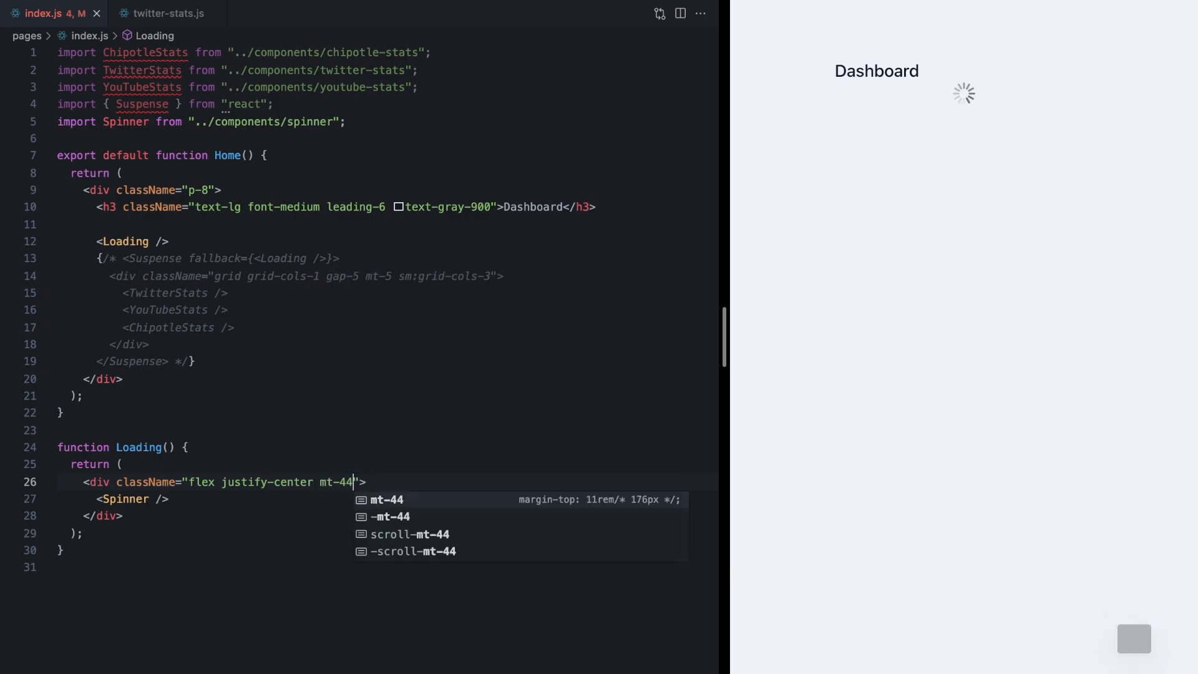
key(Escape)
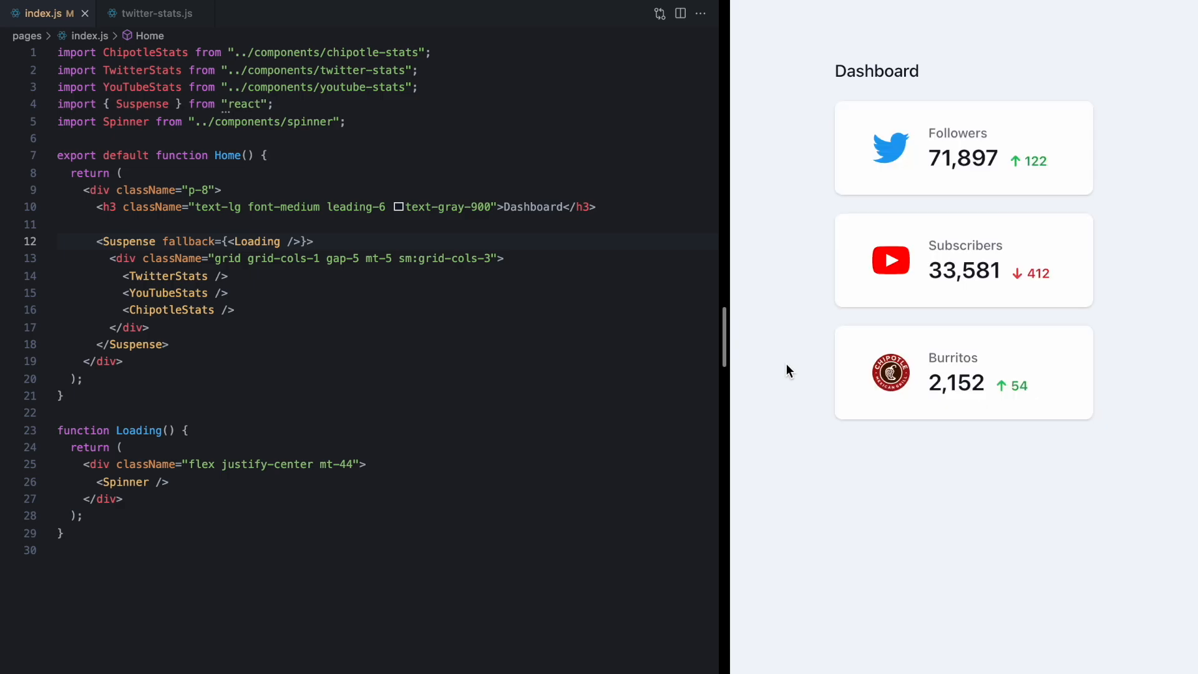
mouse_move(925, 374)
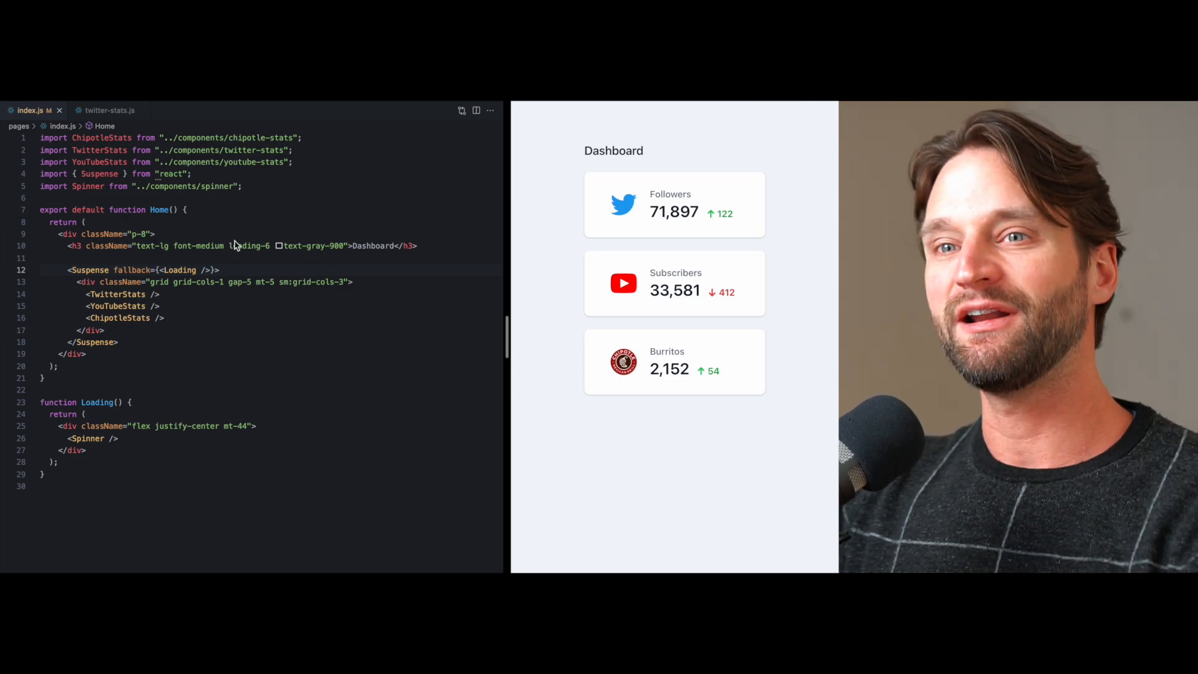
- Edit the heading and SWR data lines, then search 'chipp' to find chipotle-stats.js
click(73, 245)
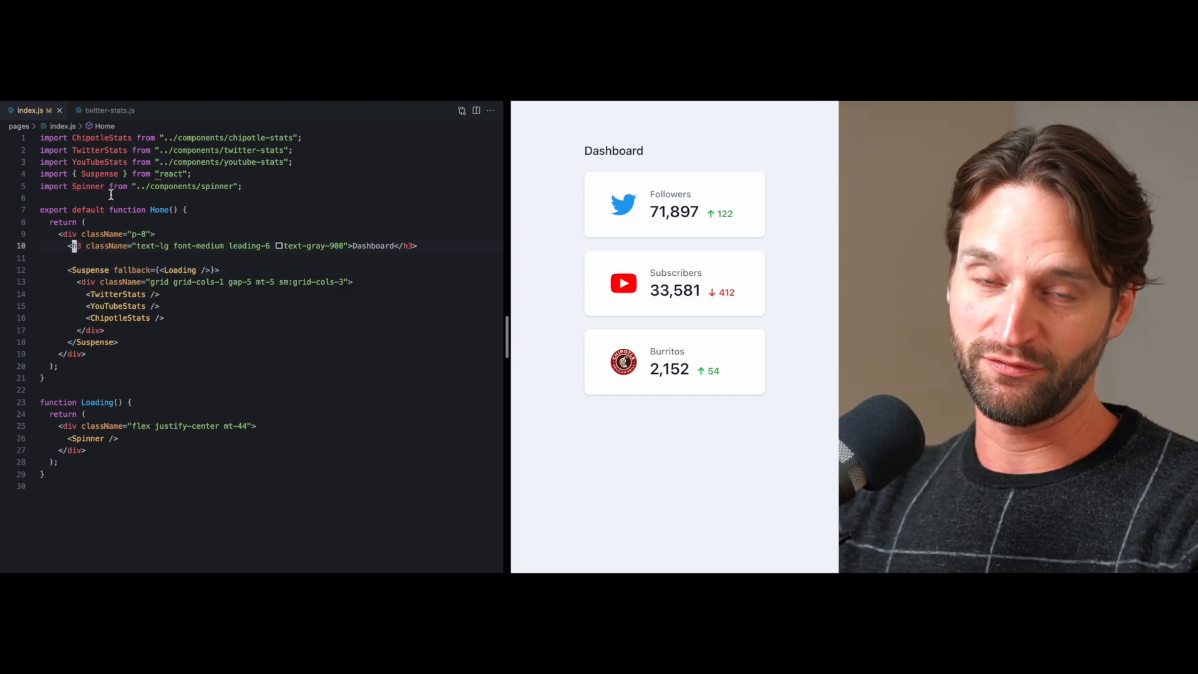
click(107, 110)
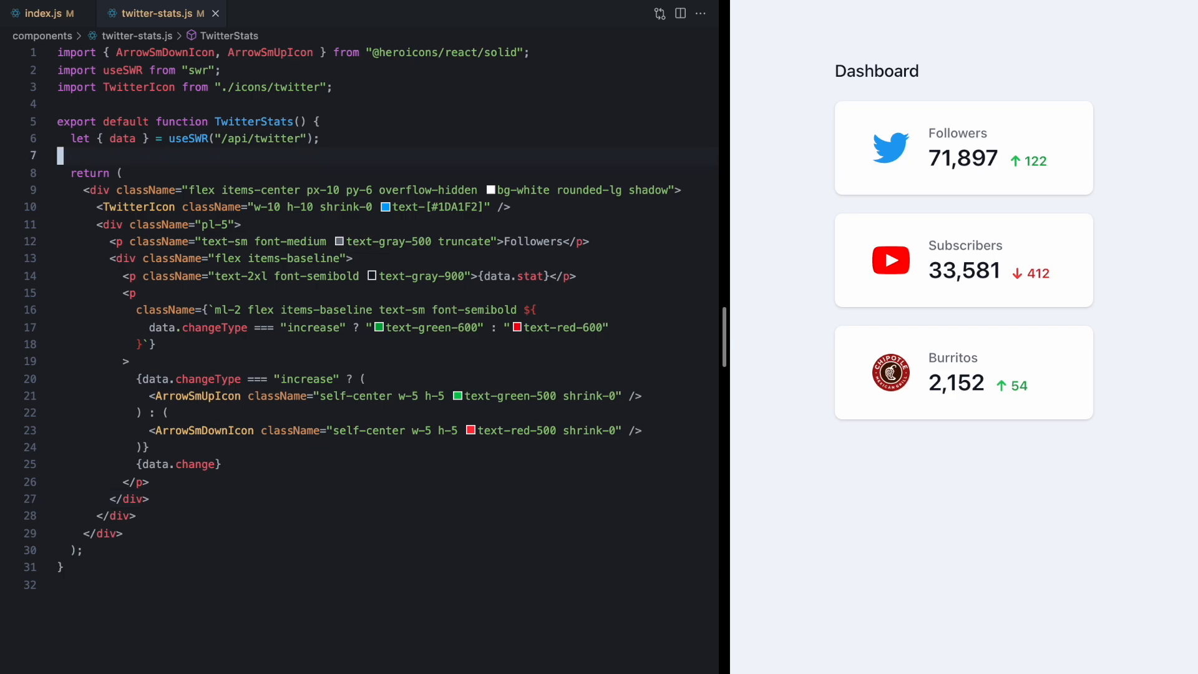
click(290, 13)
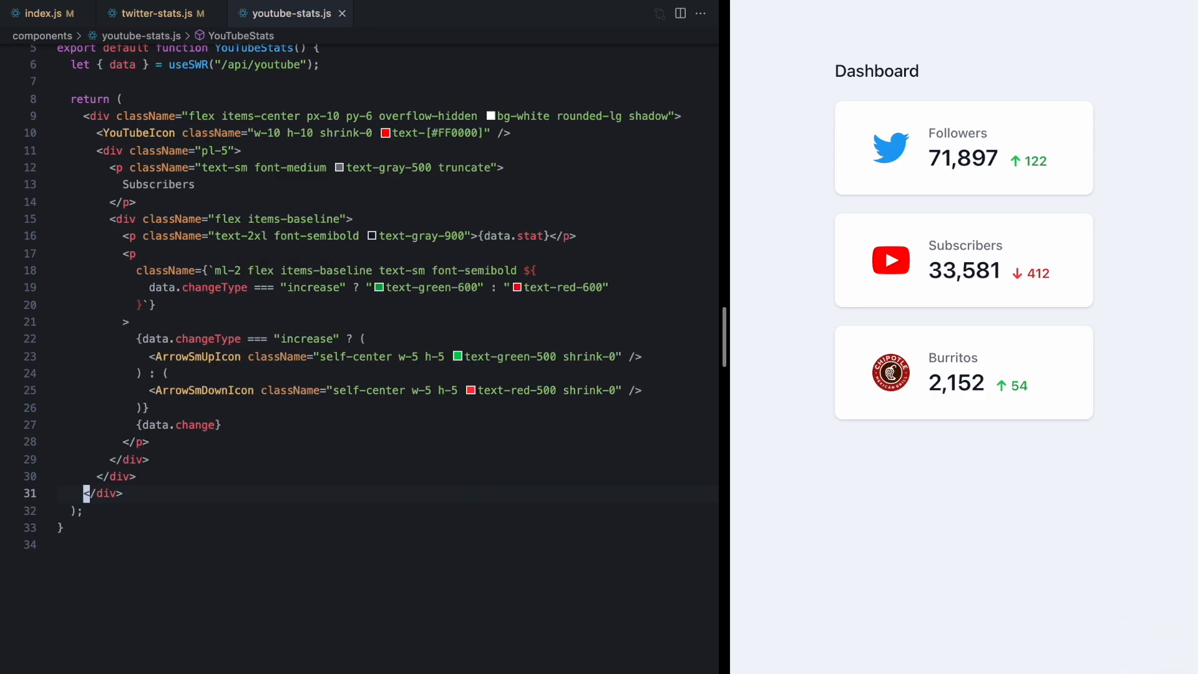
text(chipp)
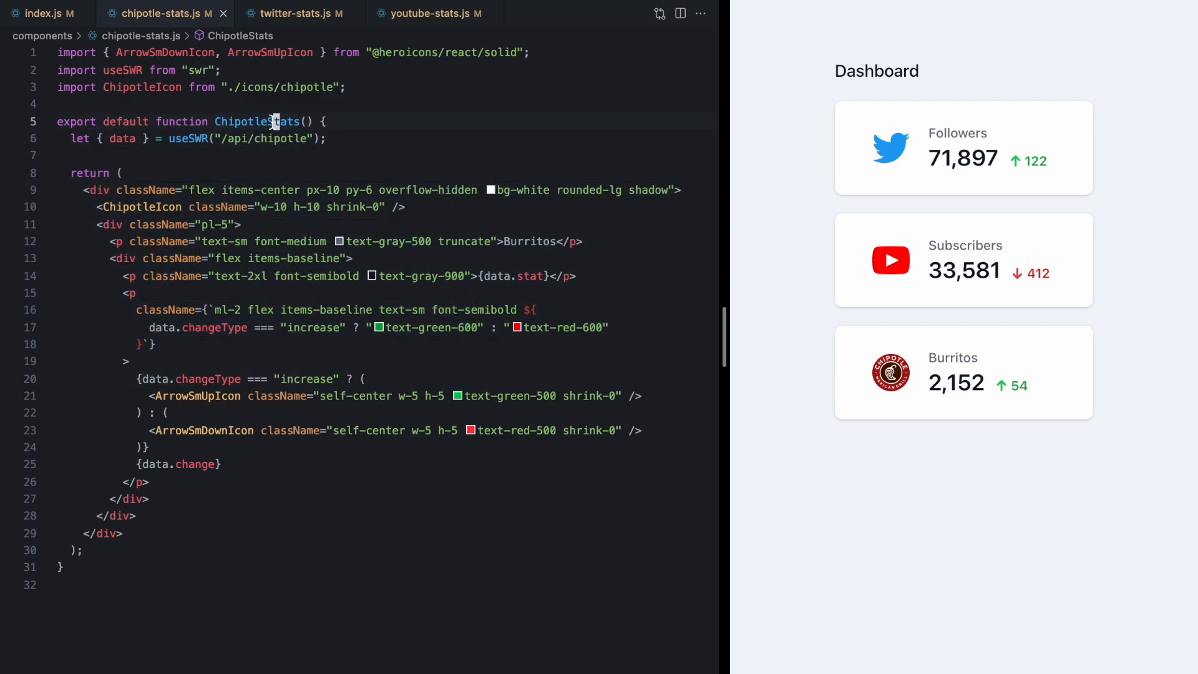
- Compare chipotle-stats.js with index.js, ending back on index.js
click(126, 139)
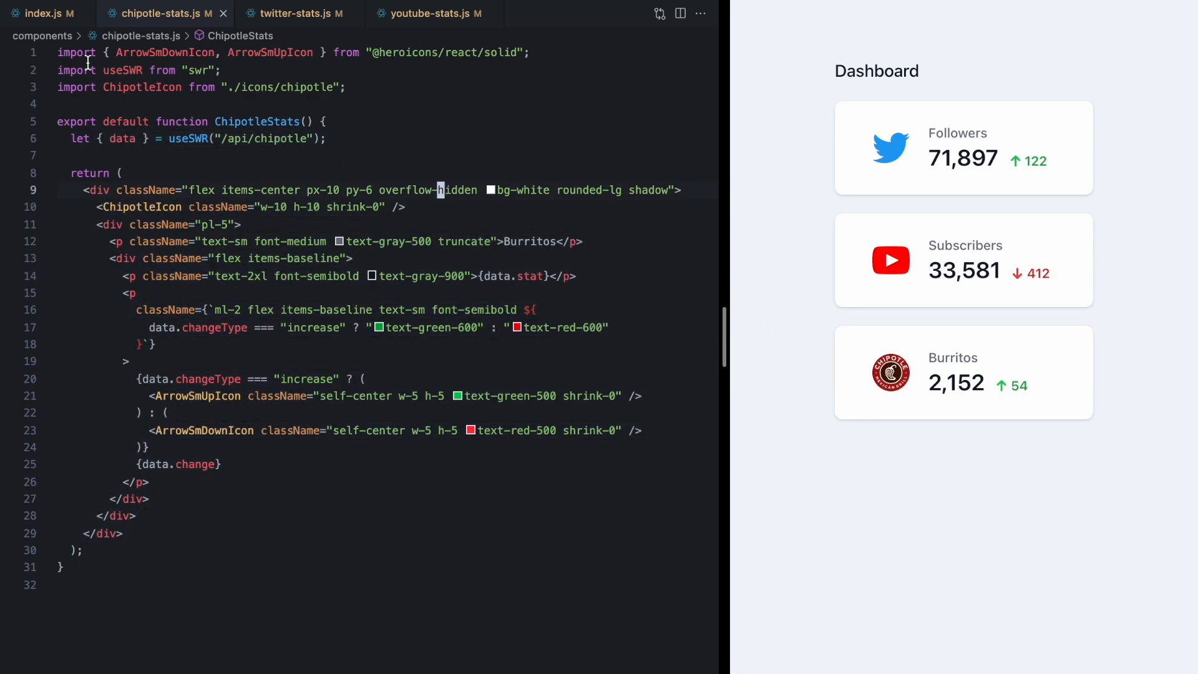
click(45, 13)
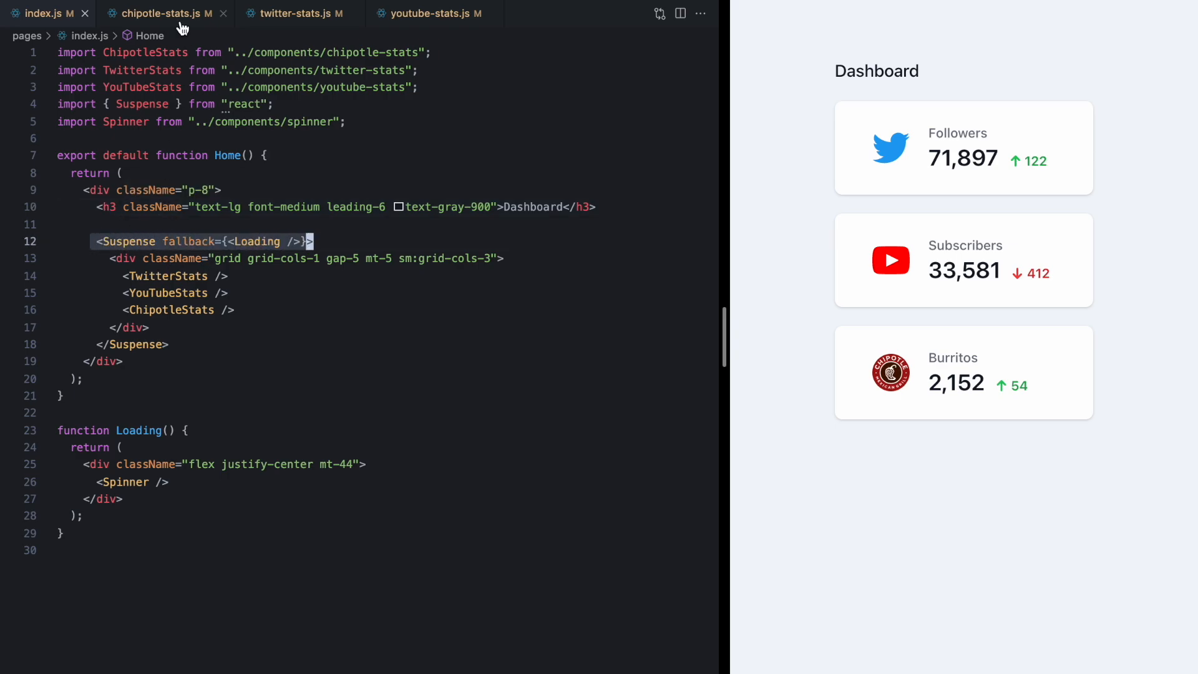
click(160, 14)
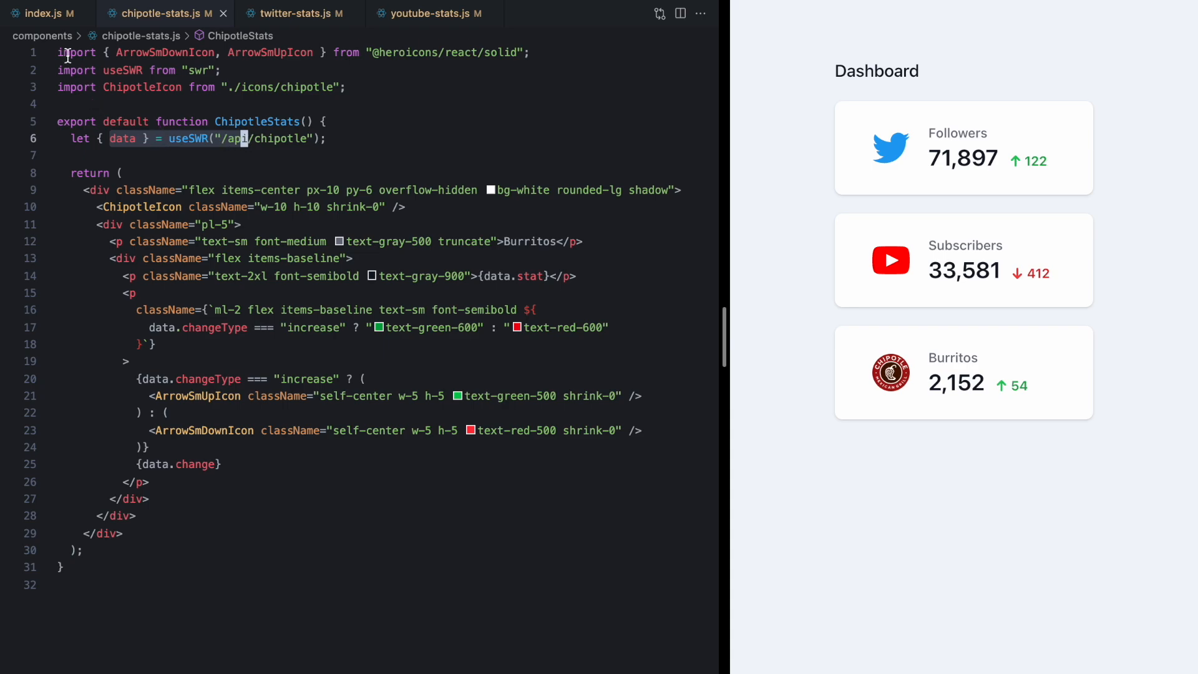
click(43, 13)
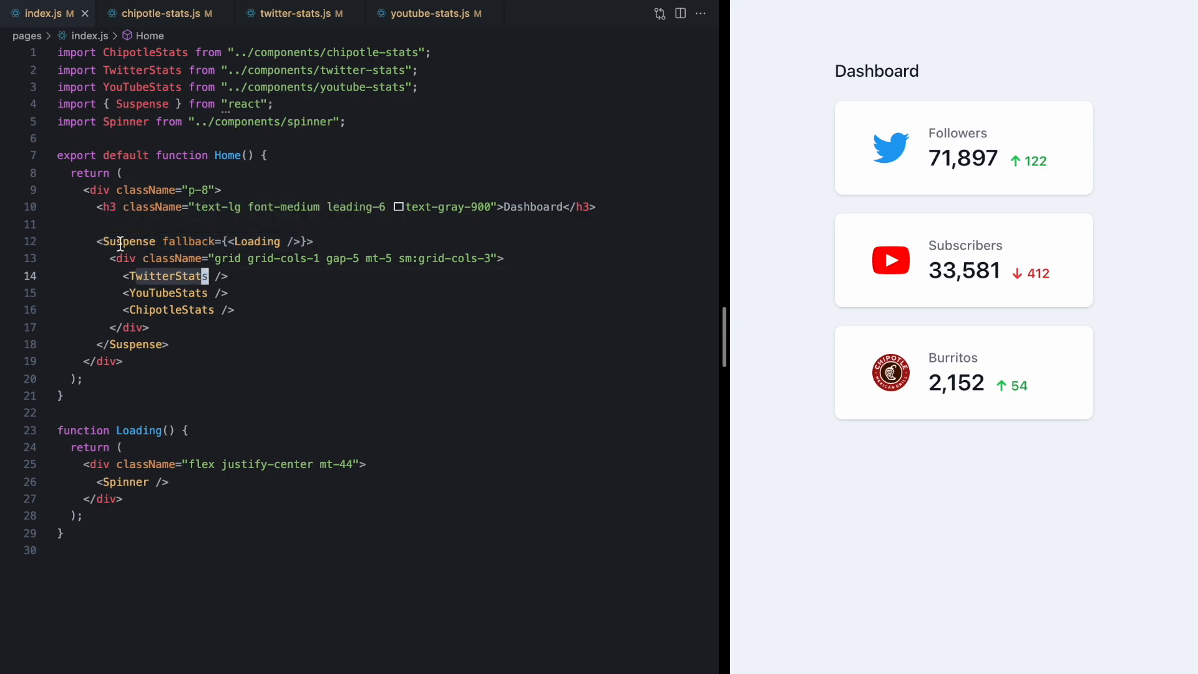
mouse_move(132, 241)
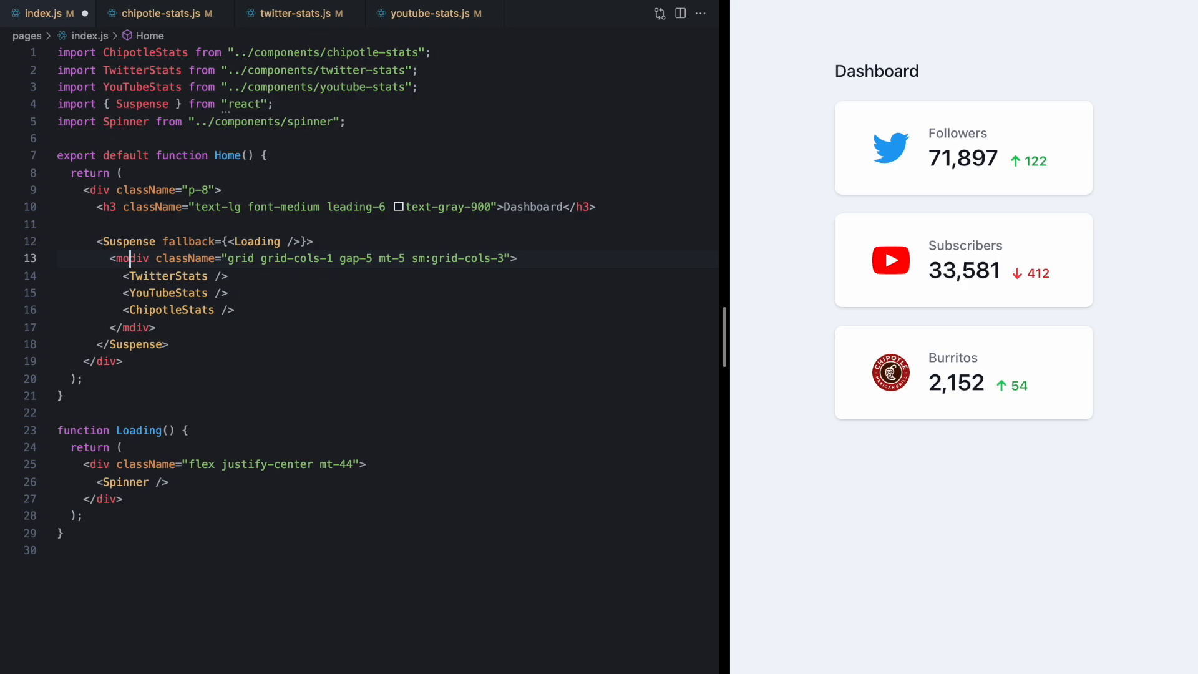
- Make the grid a motion.div, import motion from framer-motion, add initial opacity and animate props
text(motion.)
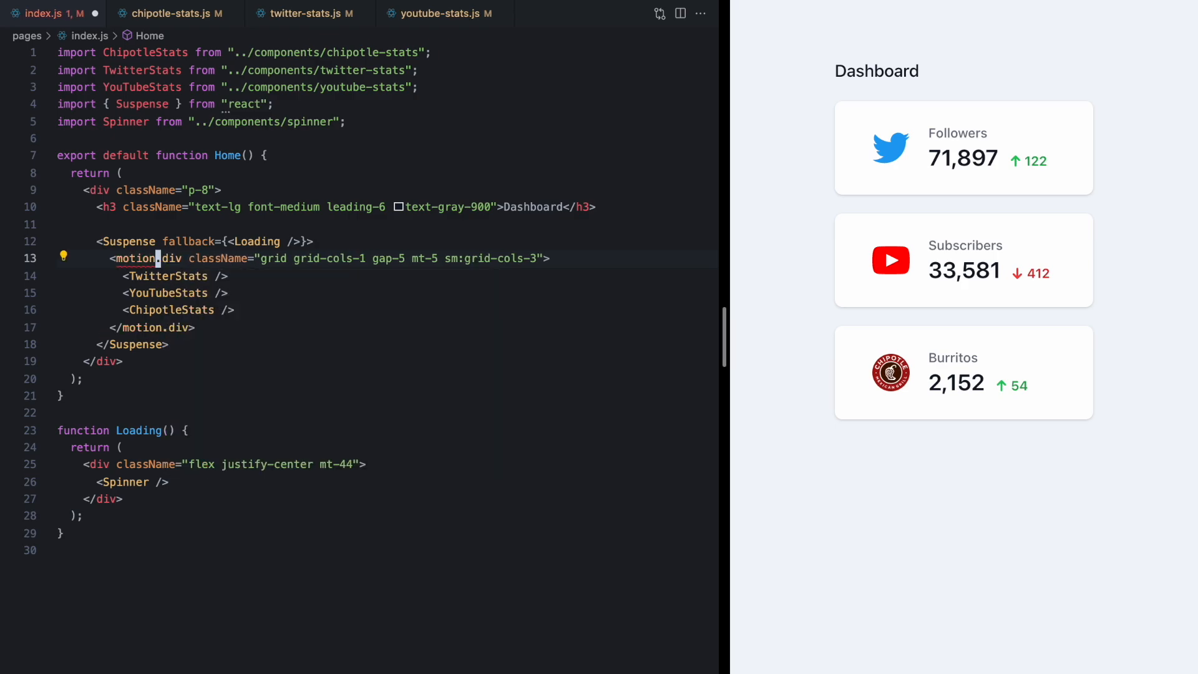
text(import { motion } from "framer-motion";)
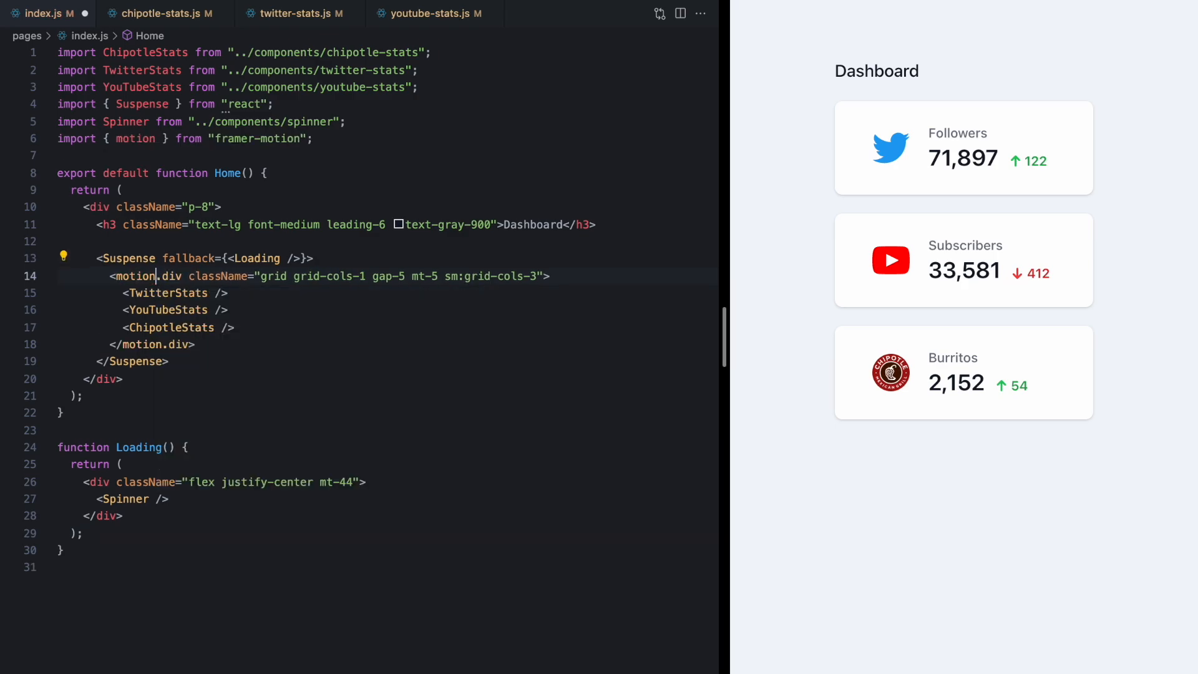
click(152, 293)
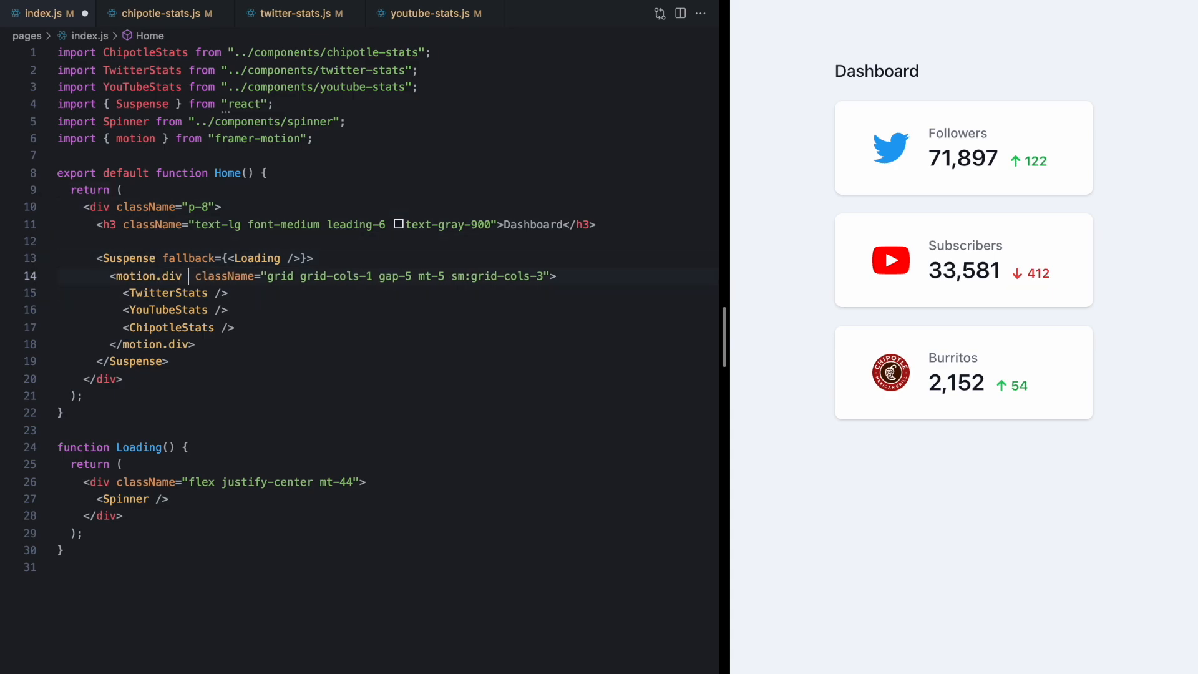
text(initial={{opacity: 0)
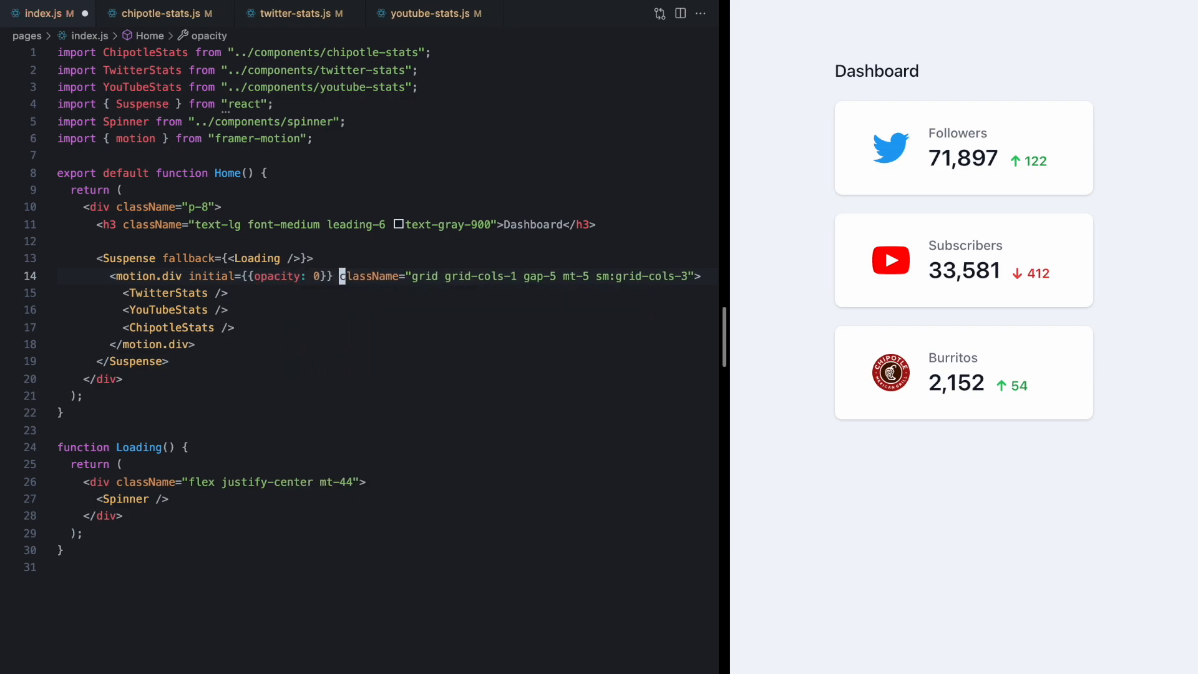
text(animate={})
text(let stat = {)
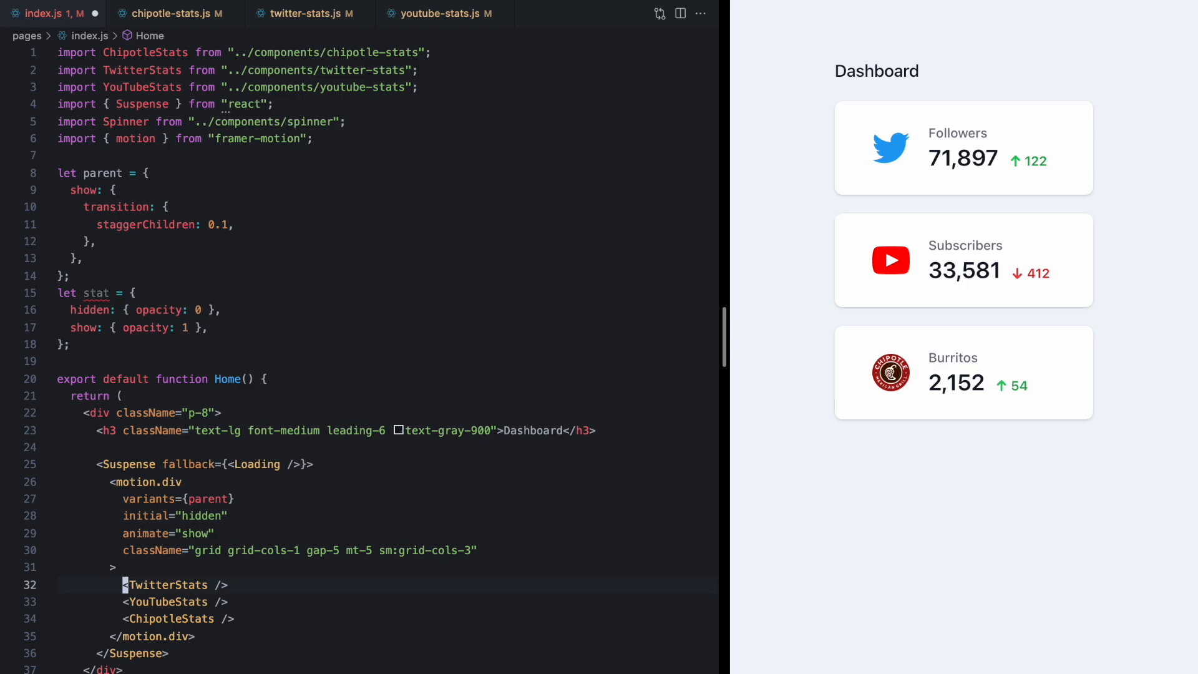
- Wrap the stats components in motion.div elements using the stat variants
scroll(down, 3)
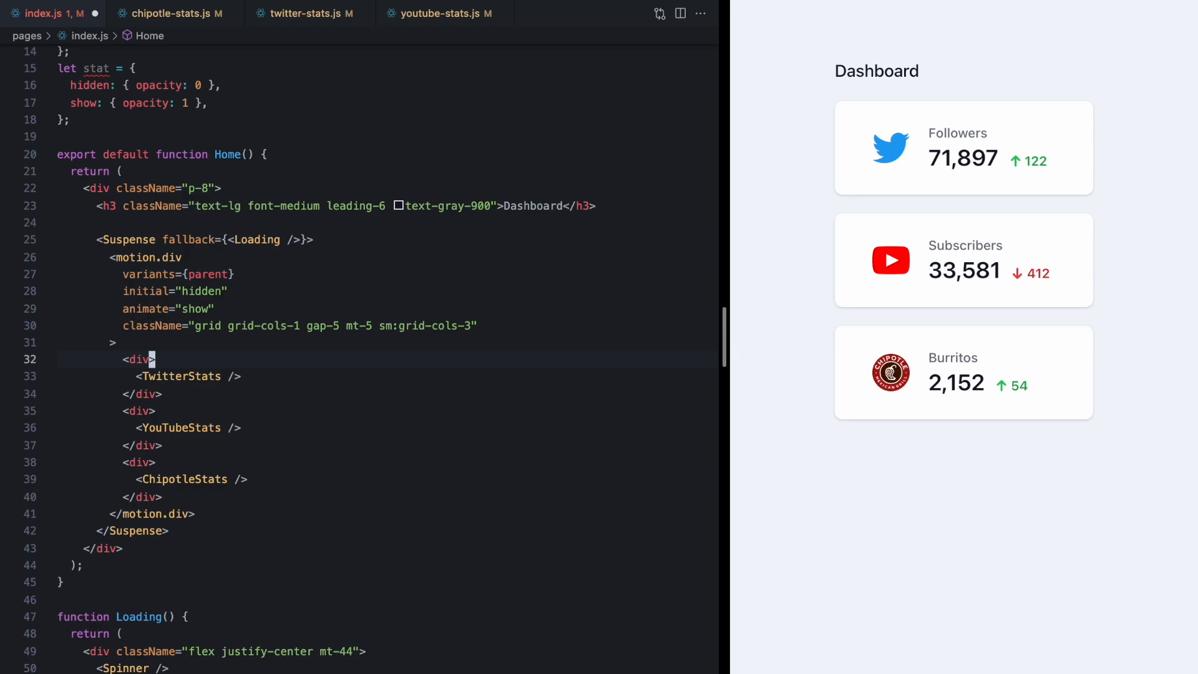
text(motion.)
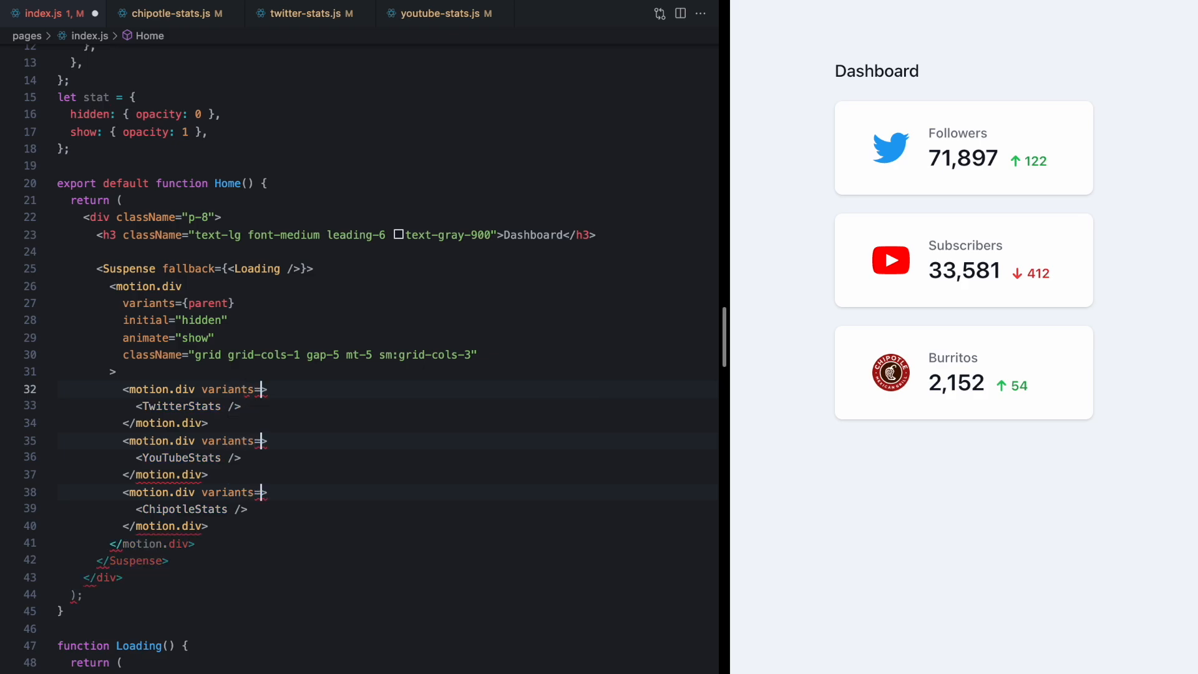
text(stat)
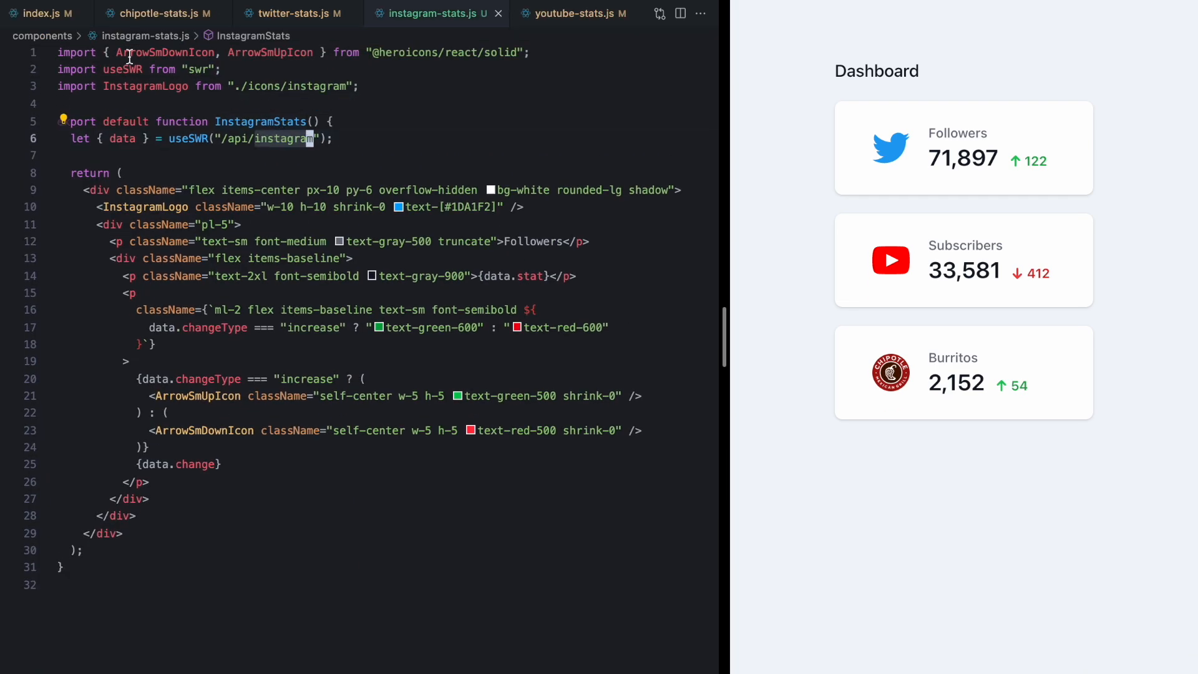
- In index.js, add a fourth card rendering InstagramStats from the autocomplete suggestion
click(42, 13)
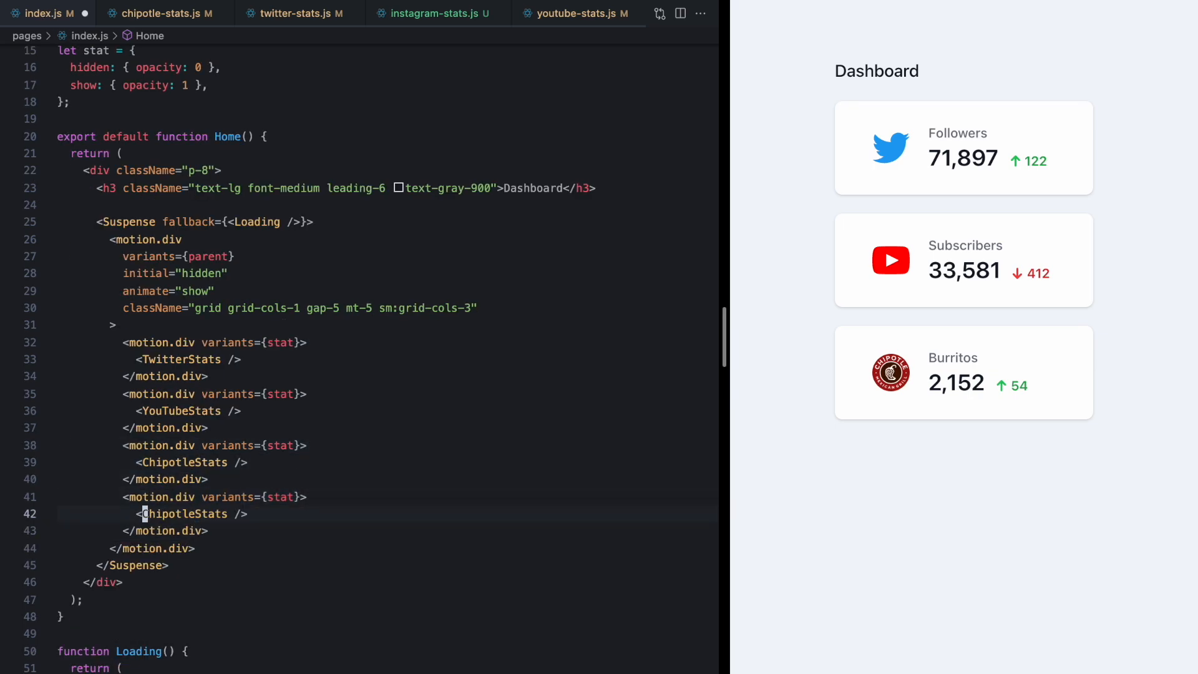
text(Instagram />)
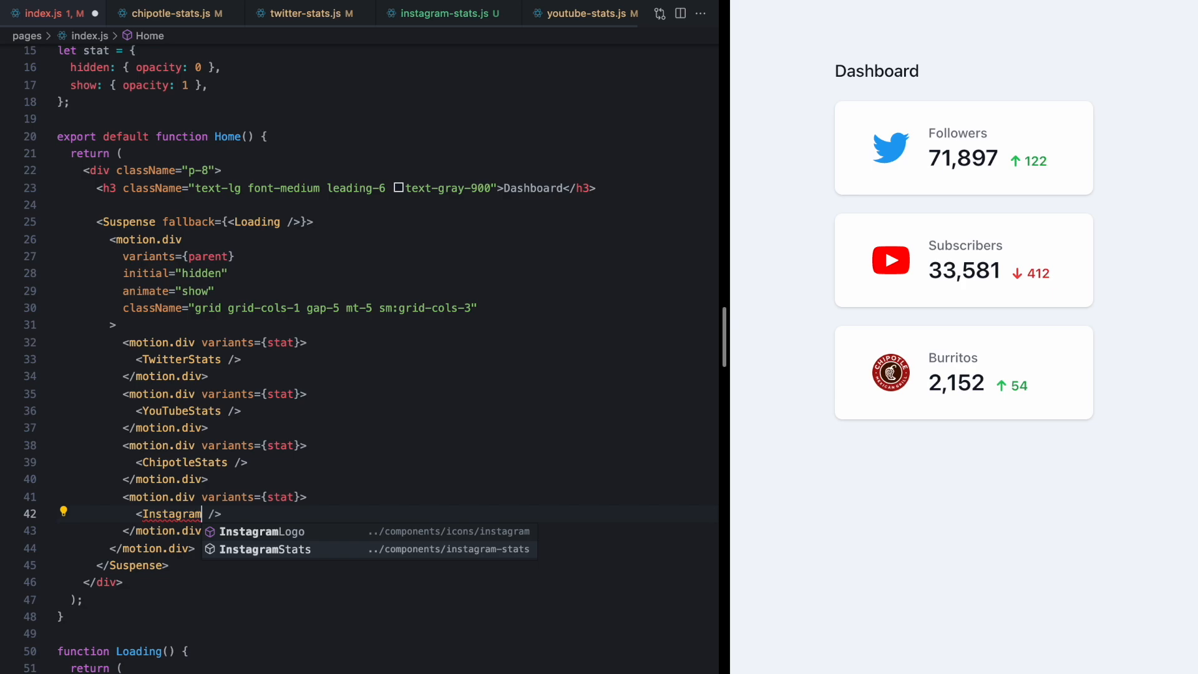
click(265, 548)
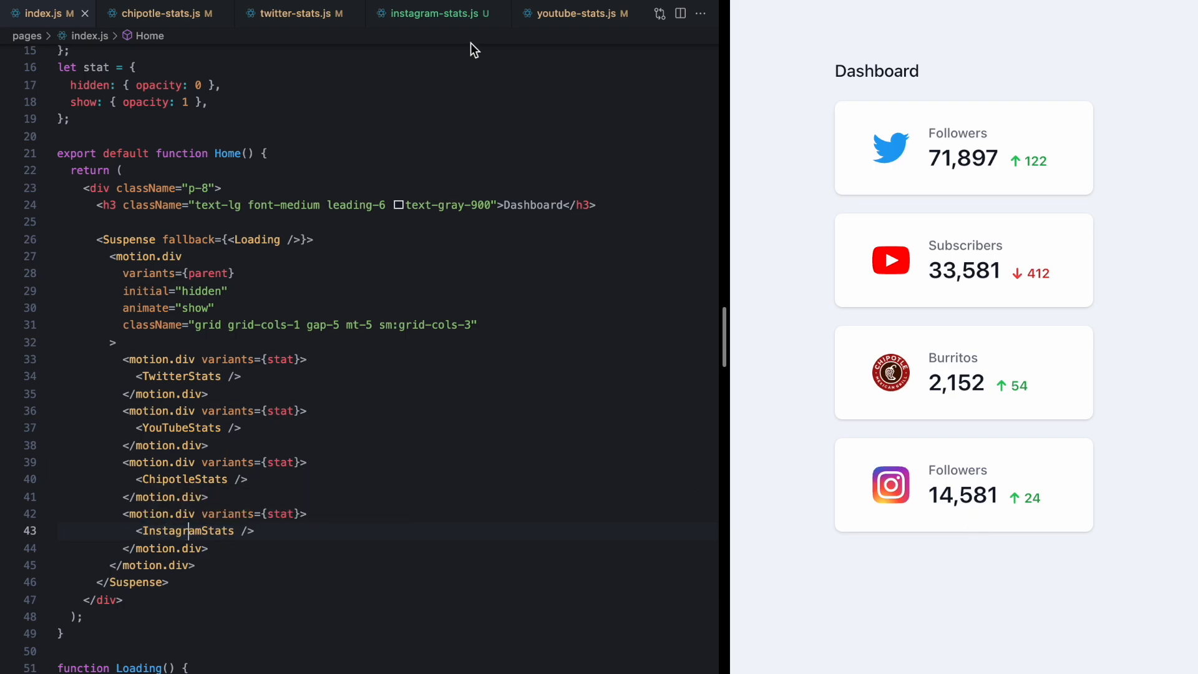
click(433, 14)
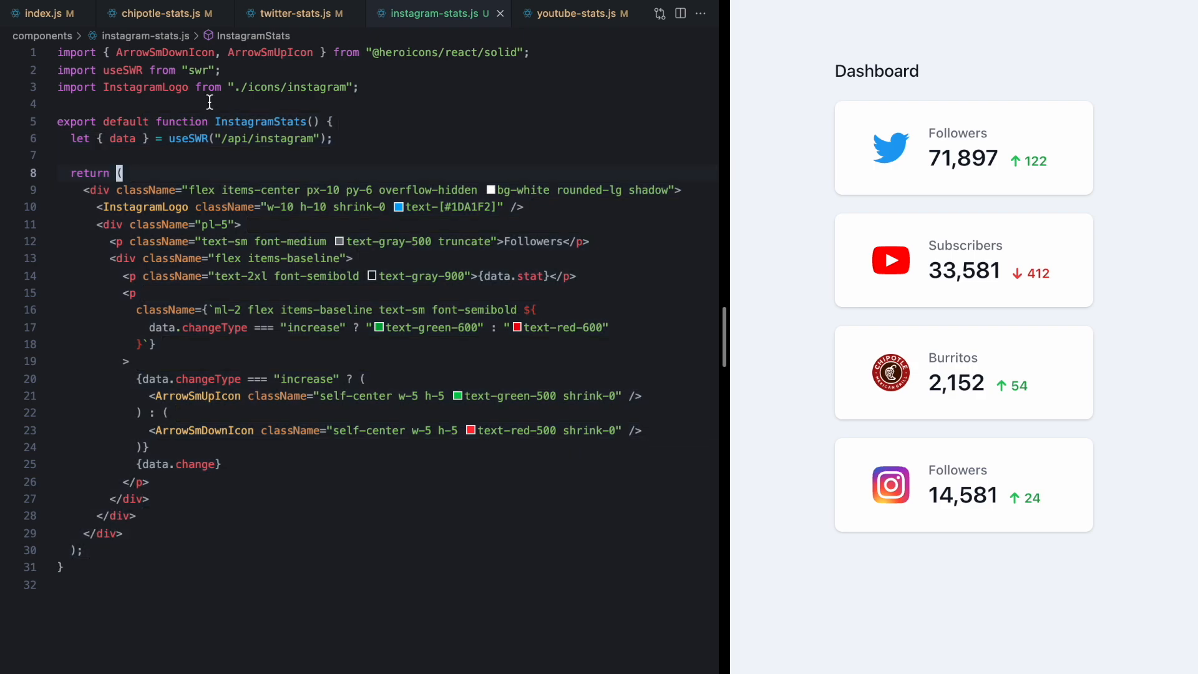
click(38, 14)
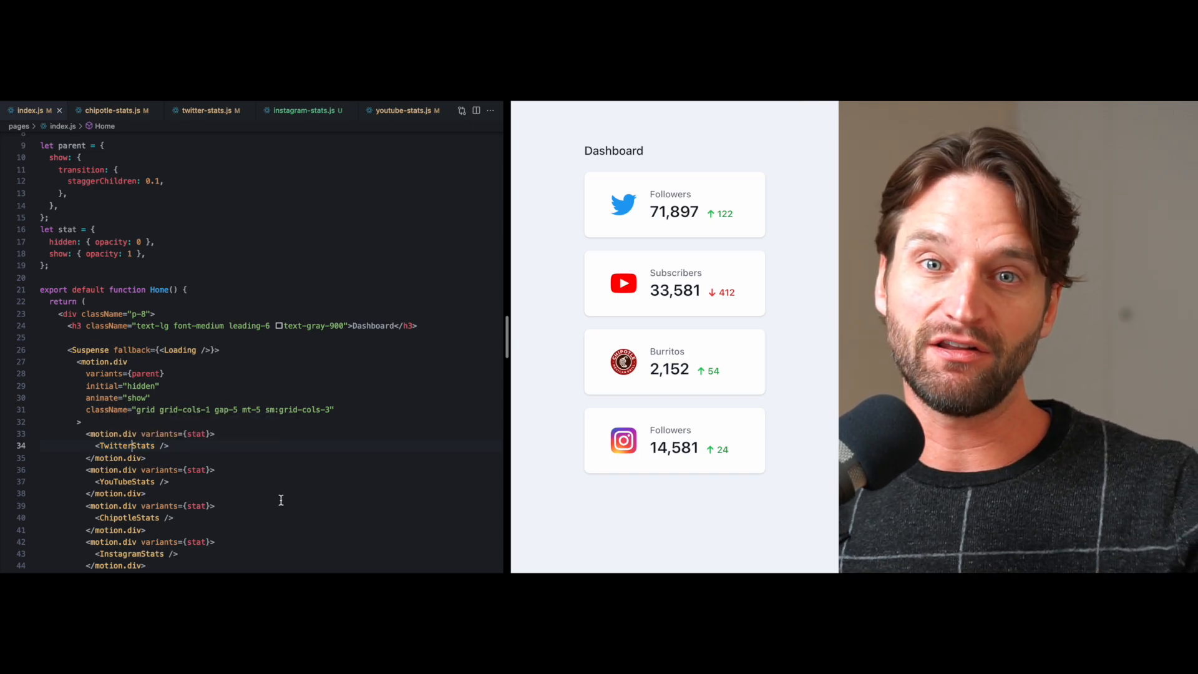
- Switch to the chipotle-stats.js component file in the editor
click(217, 505)
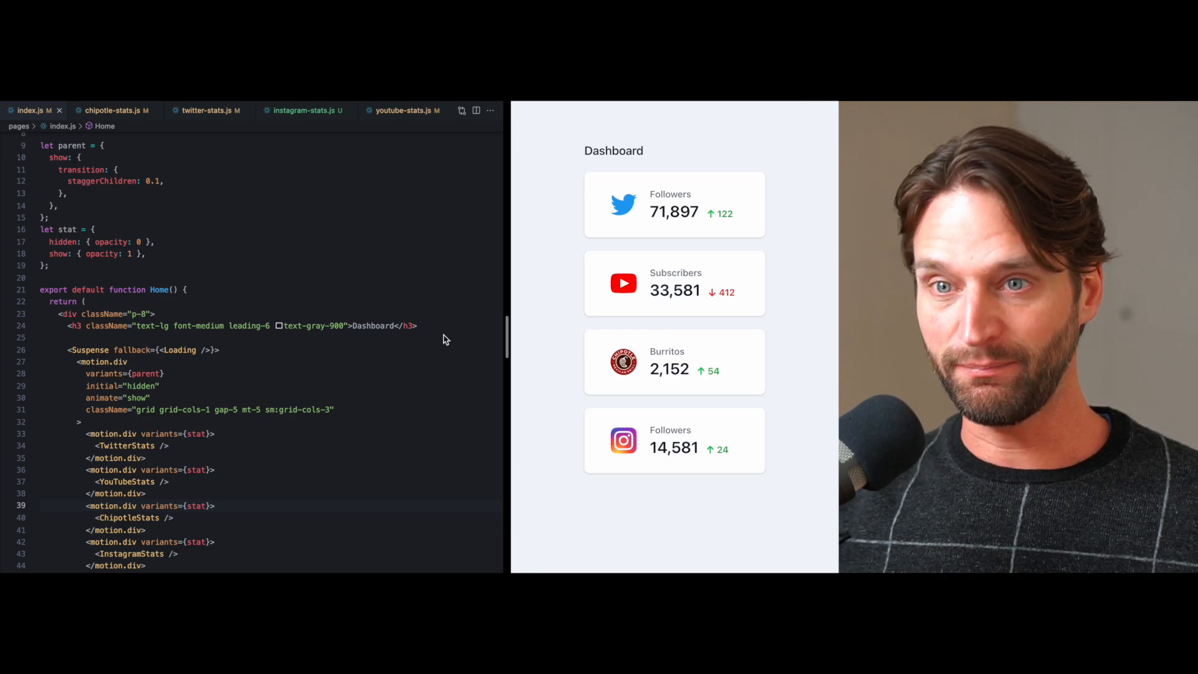
click(113, 110)
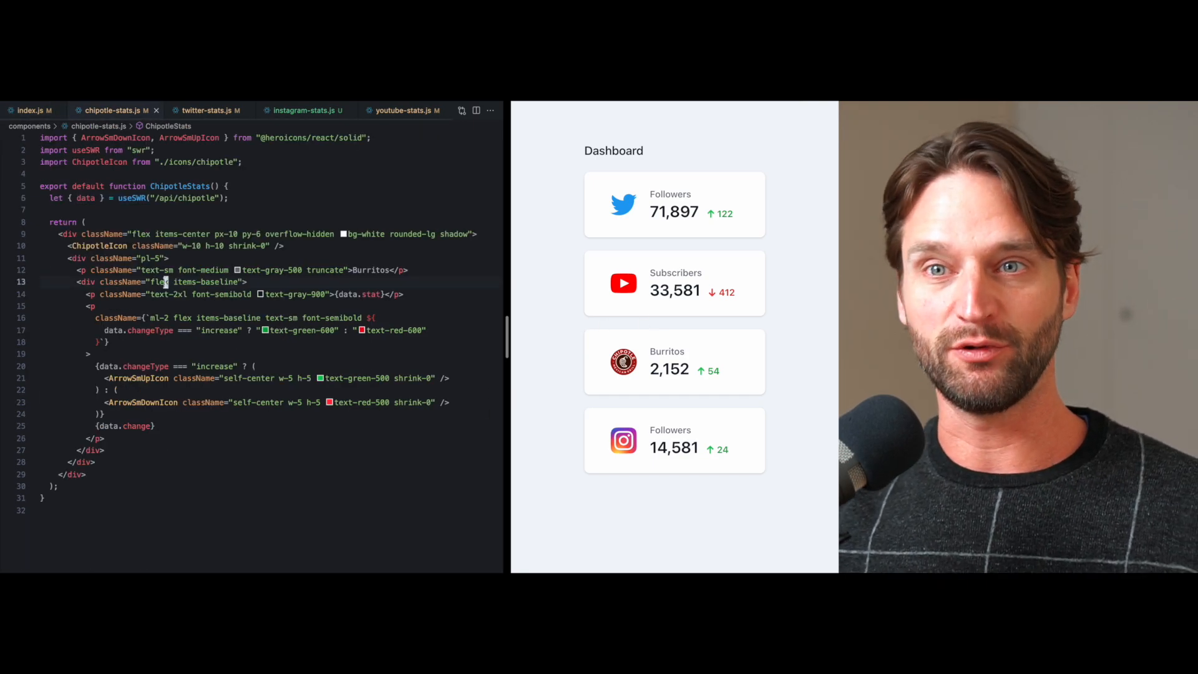